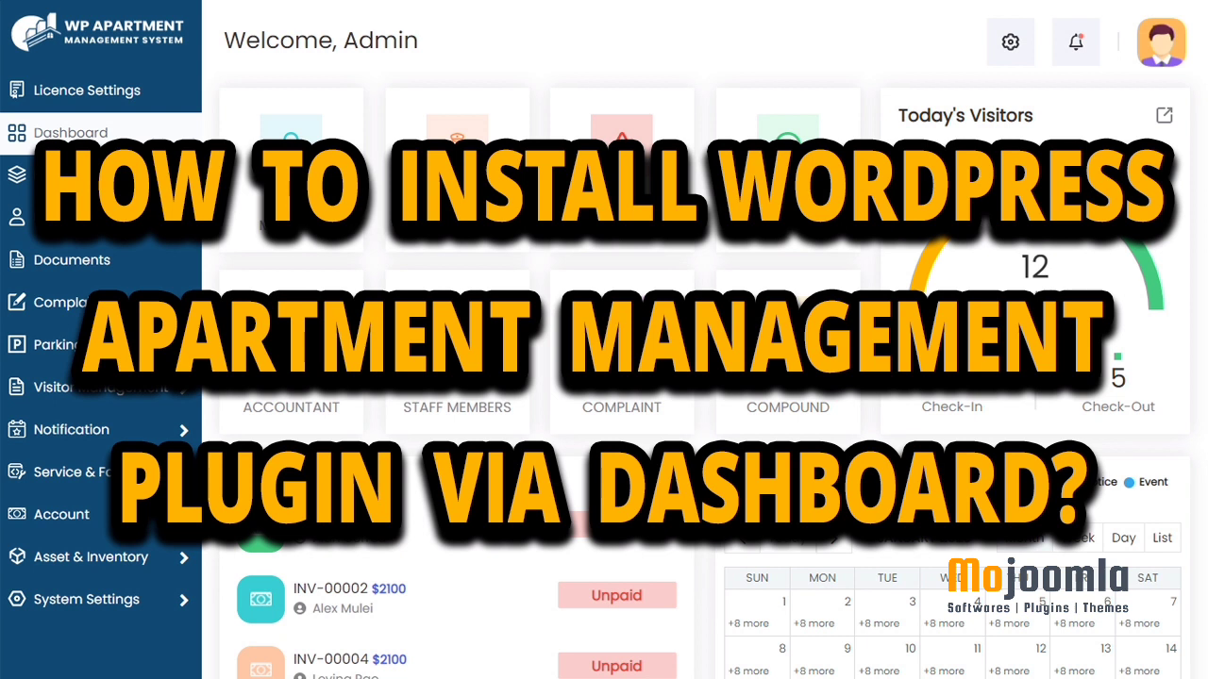
Step: Copy define('WP_MEMORY_LIMIT', '256M'); from the documentation and switch to FileZilla
left_click(358, 14)
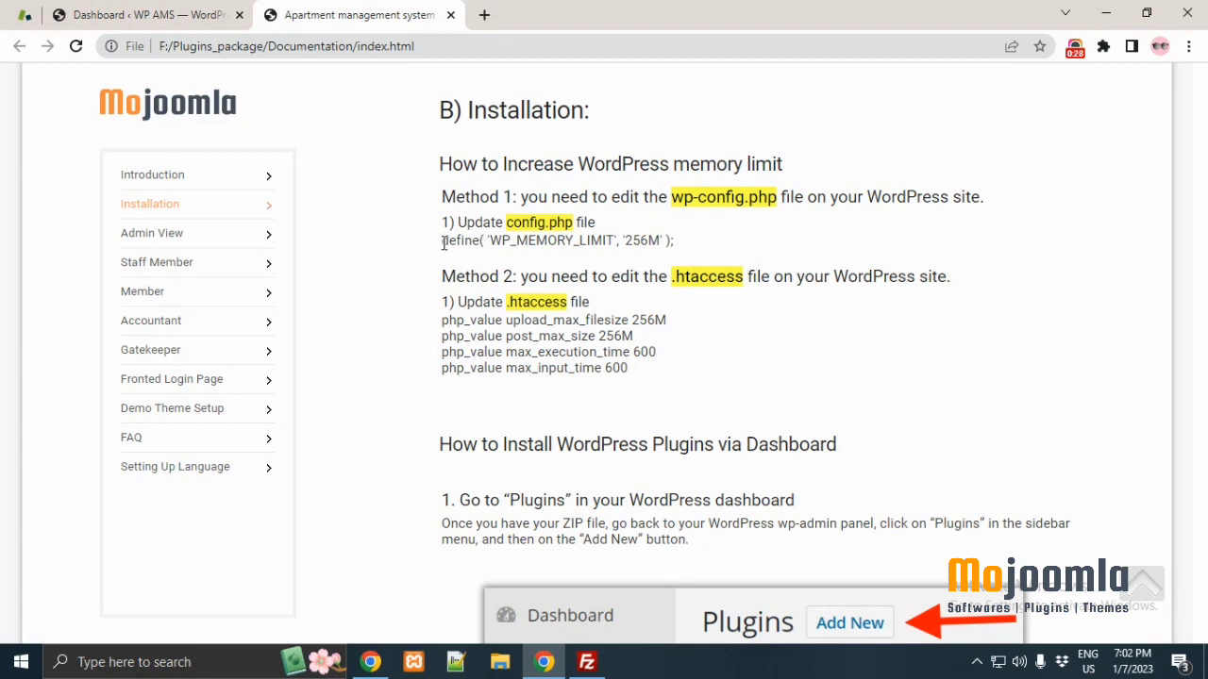
left_click_drag(441, 240, 675, 240)
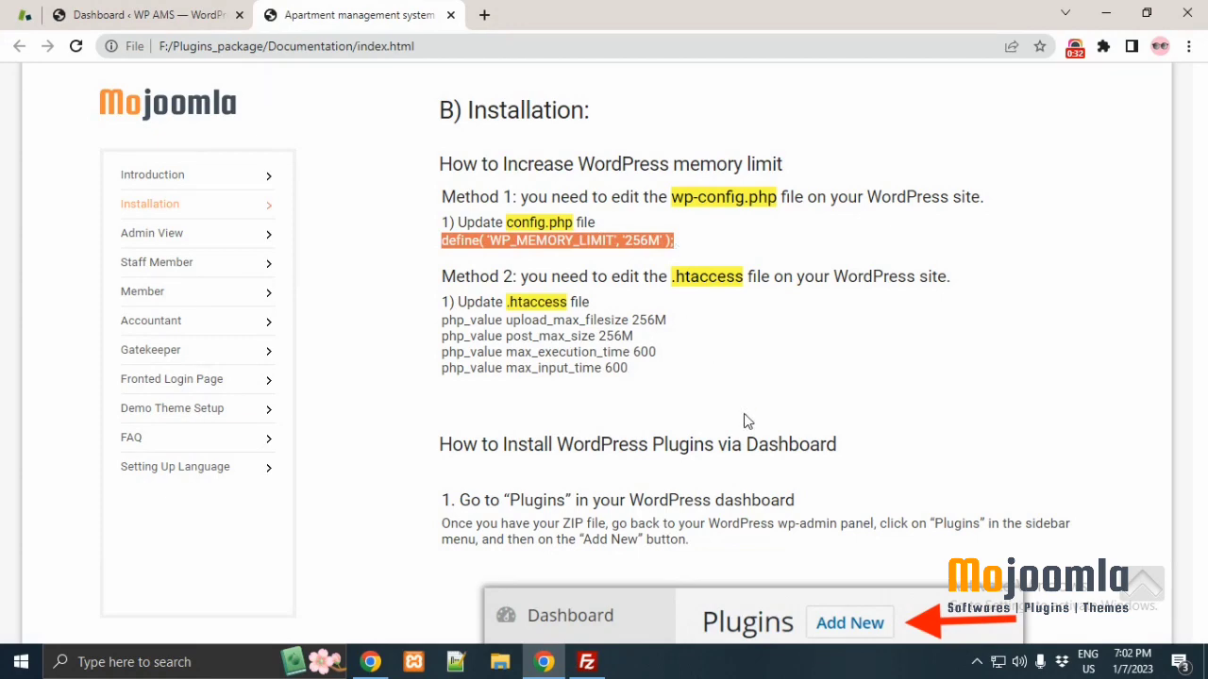
left_click(587, 661)
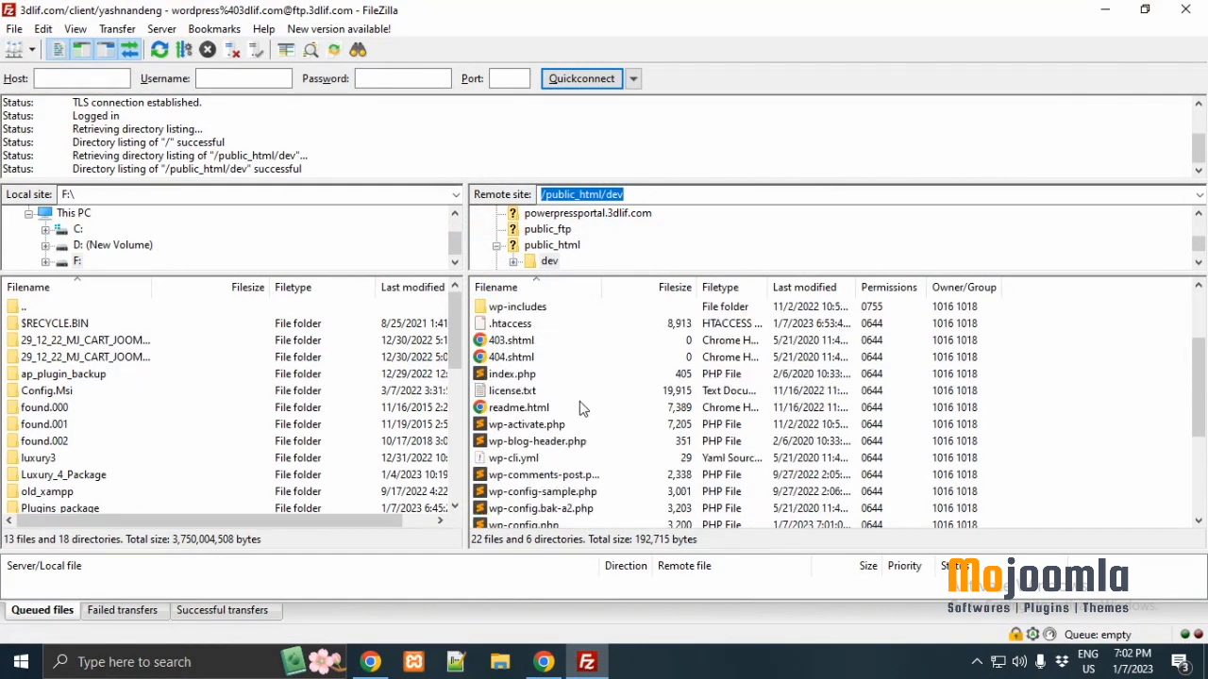
Step: Add define('WP_MEMORY_LIMIT', '256M'); to the remote wp-config.php and save it
left_click(524, 424)
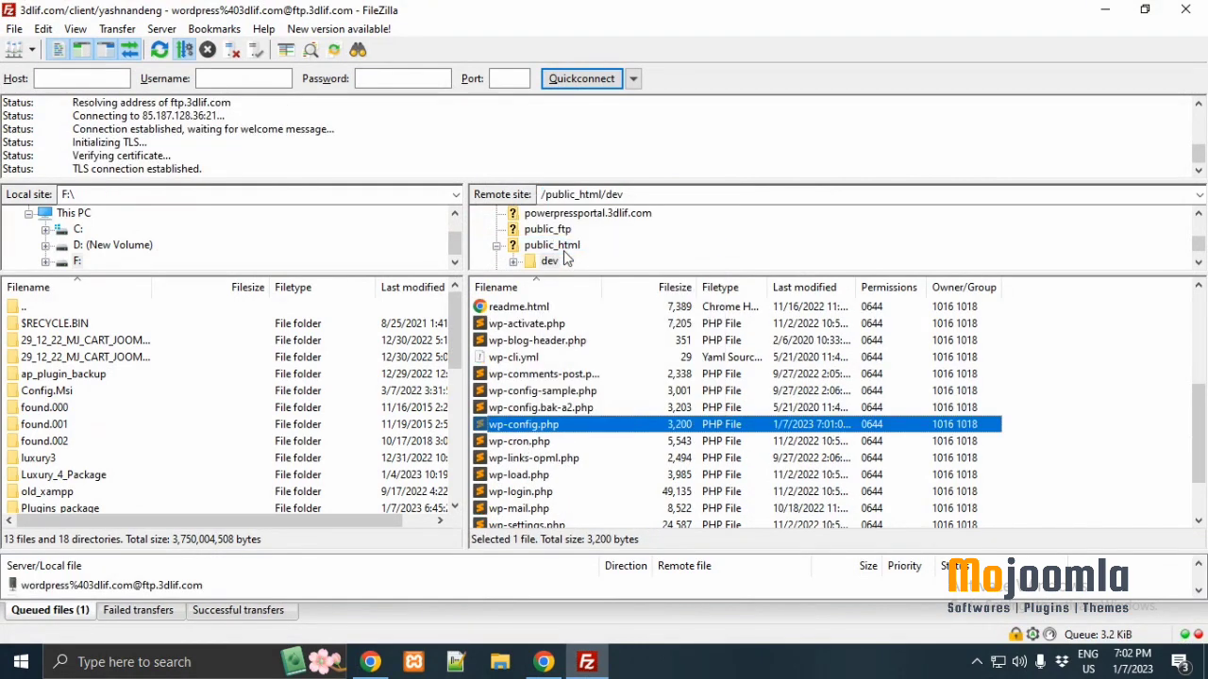
double_click(523, 424)
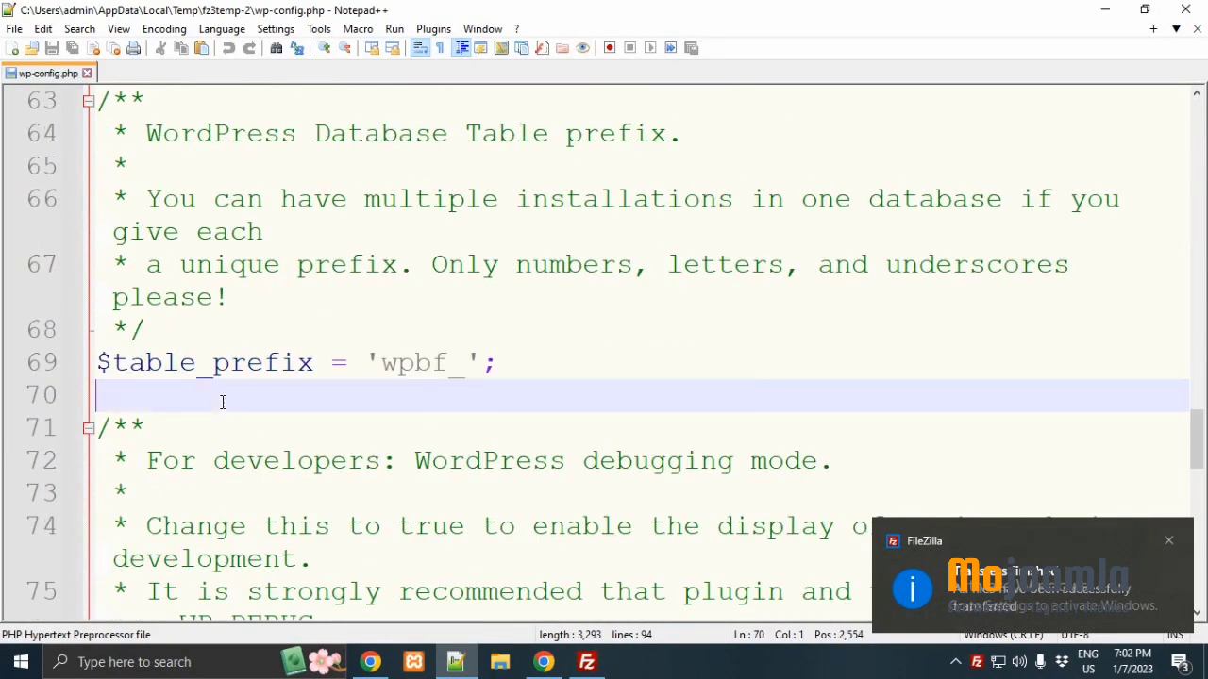
type("define( 'WP_MEMORY_LIMIT', '256M' );")
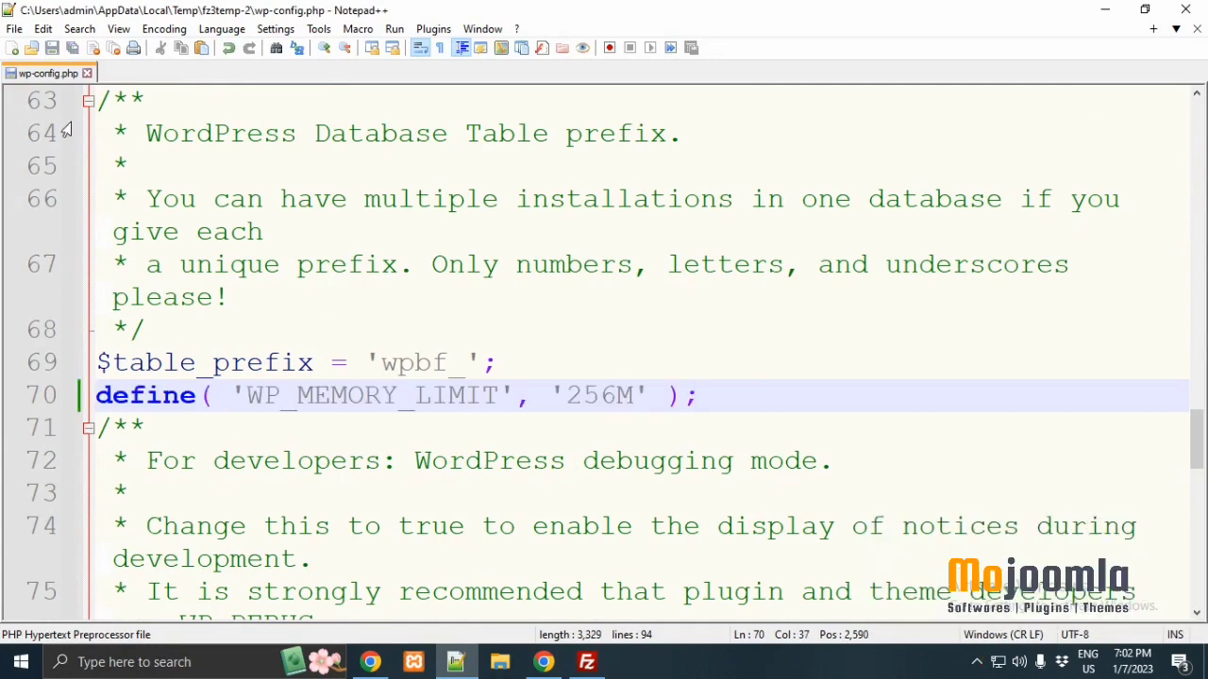
left_click(587, 660)
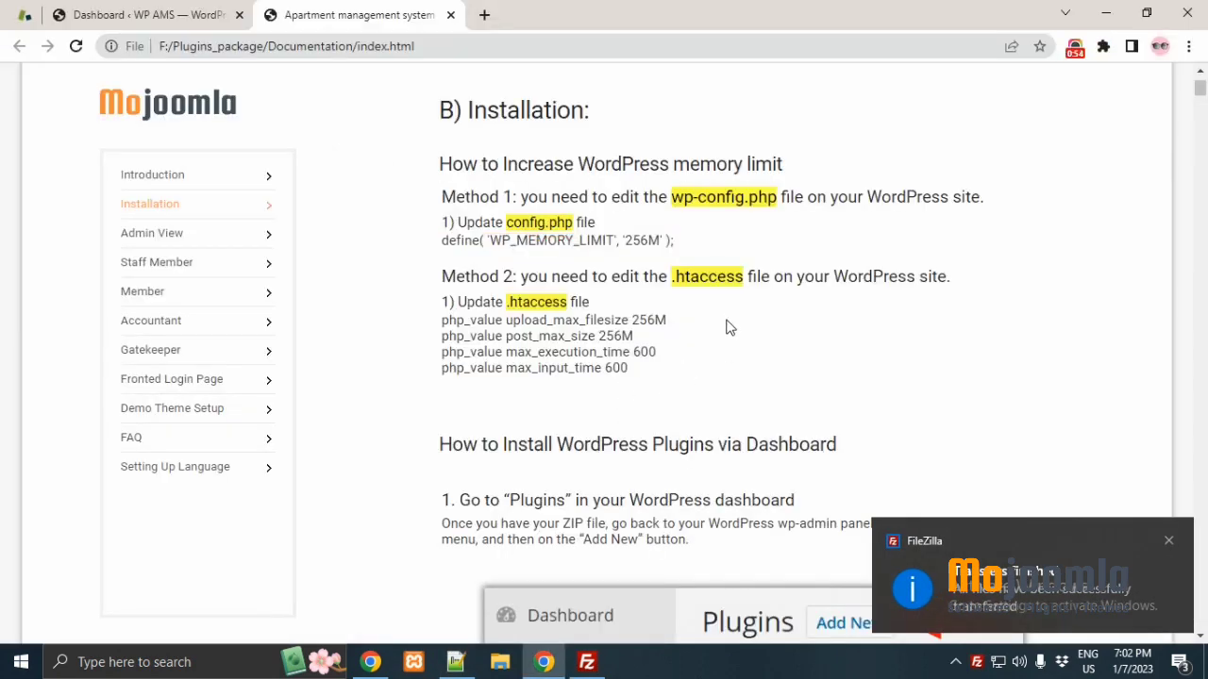
mouse_move(469, 300)
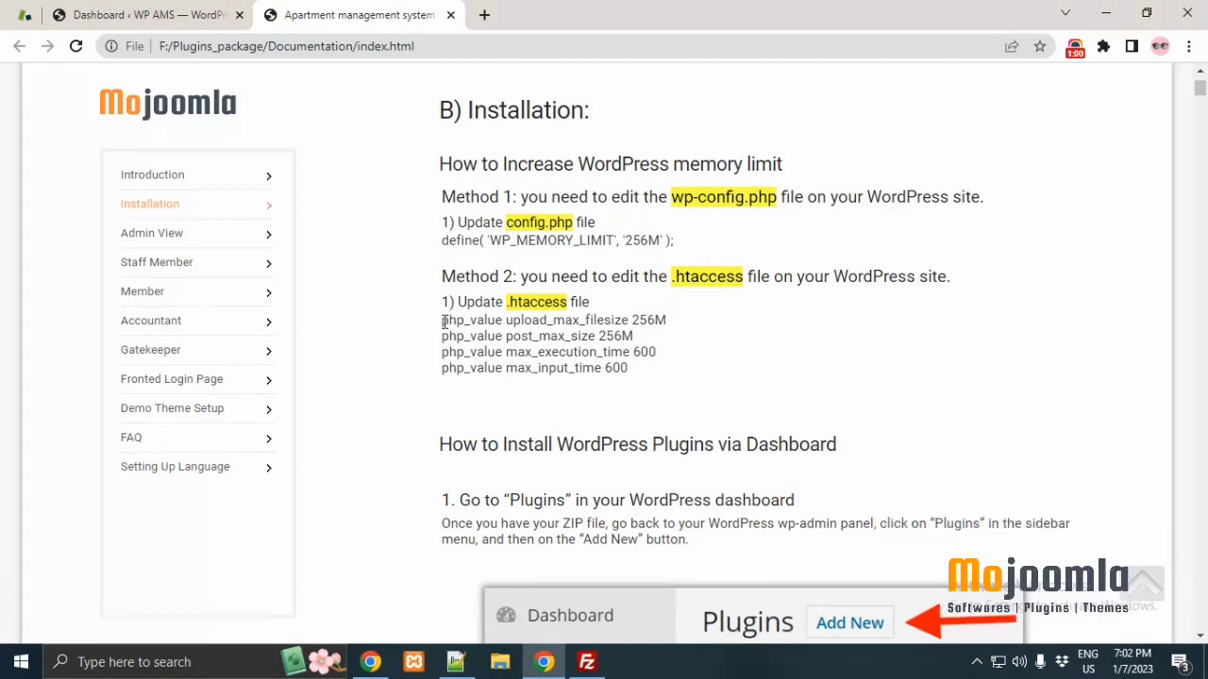
Step: Select the four php_value lines under the .htaccess method in the documentation
left_click_drag(441, 320, 608, 368)
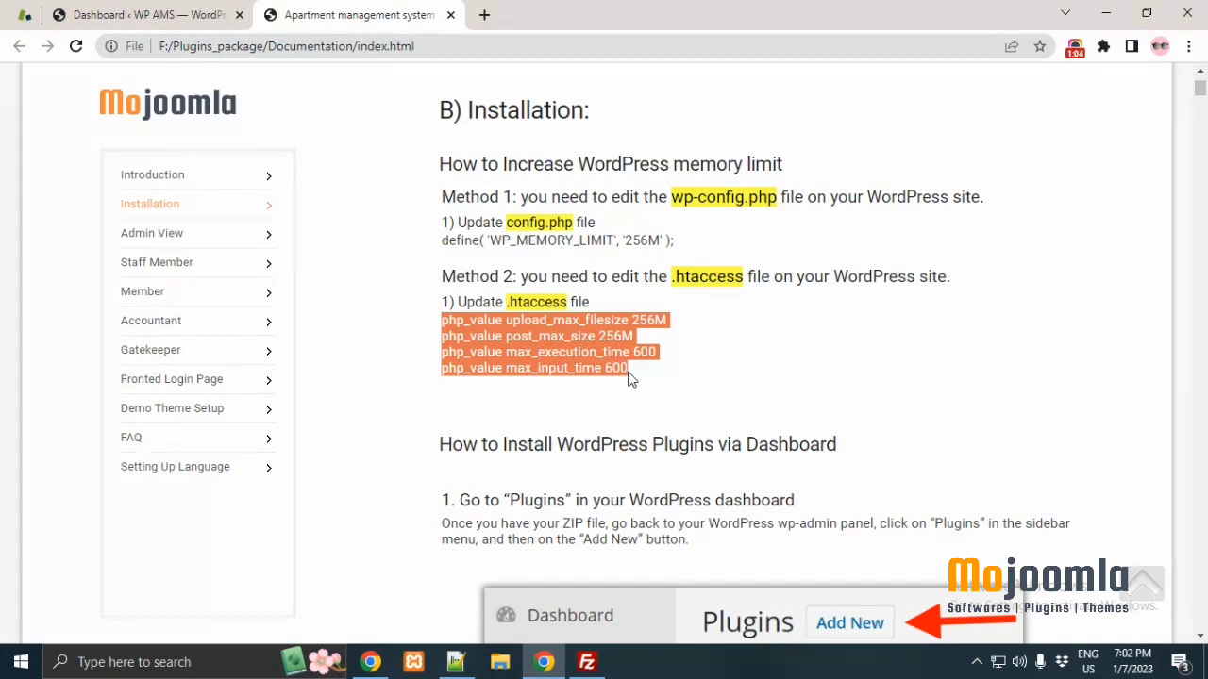
mouse_move(648, 401)
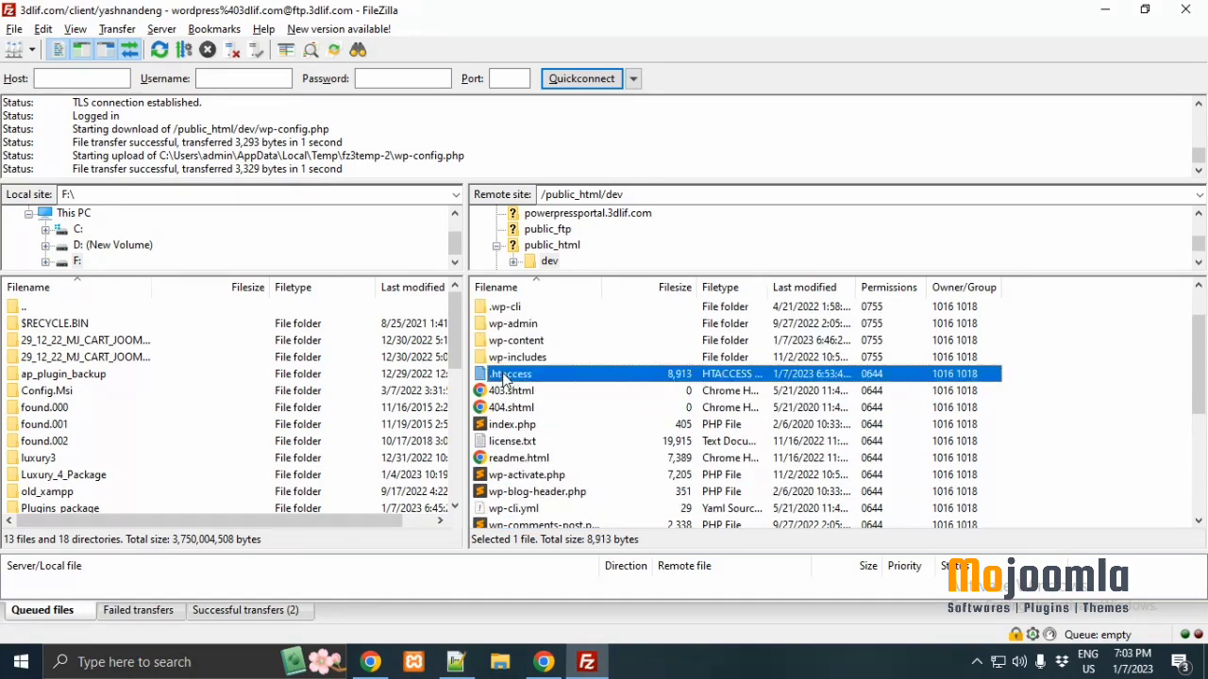
Step: Paste the php_value lines into the remote .htaccess, upload it, and return to Chrome
double_click(510, 374)
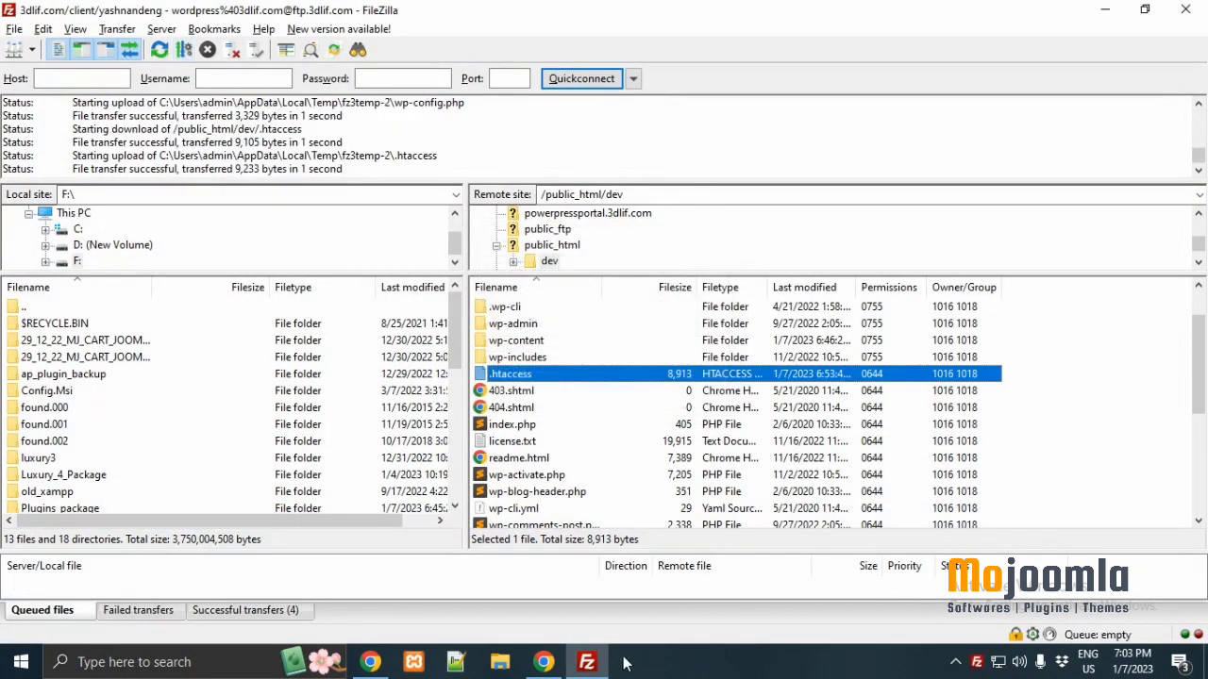
left_click(542, 661)
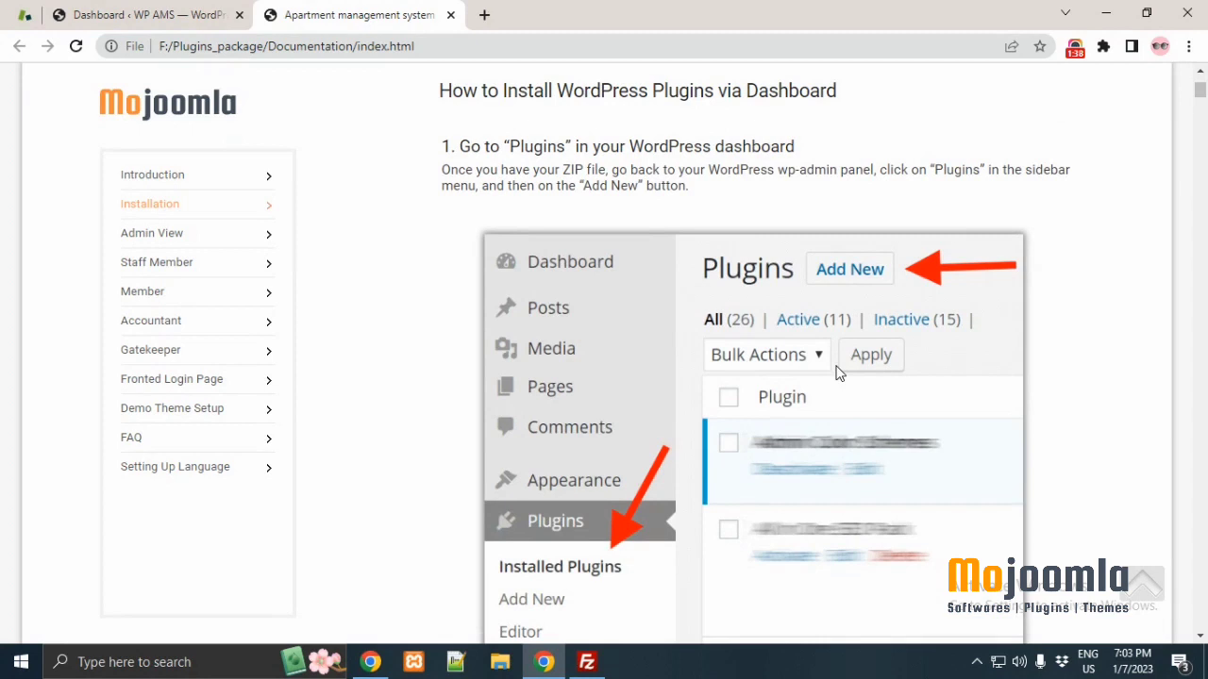
mouse_move(165, 14)
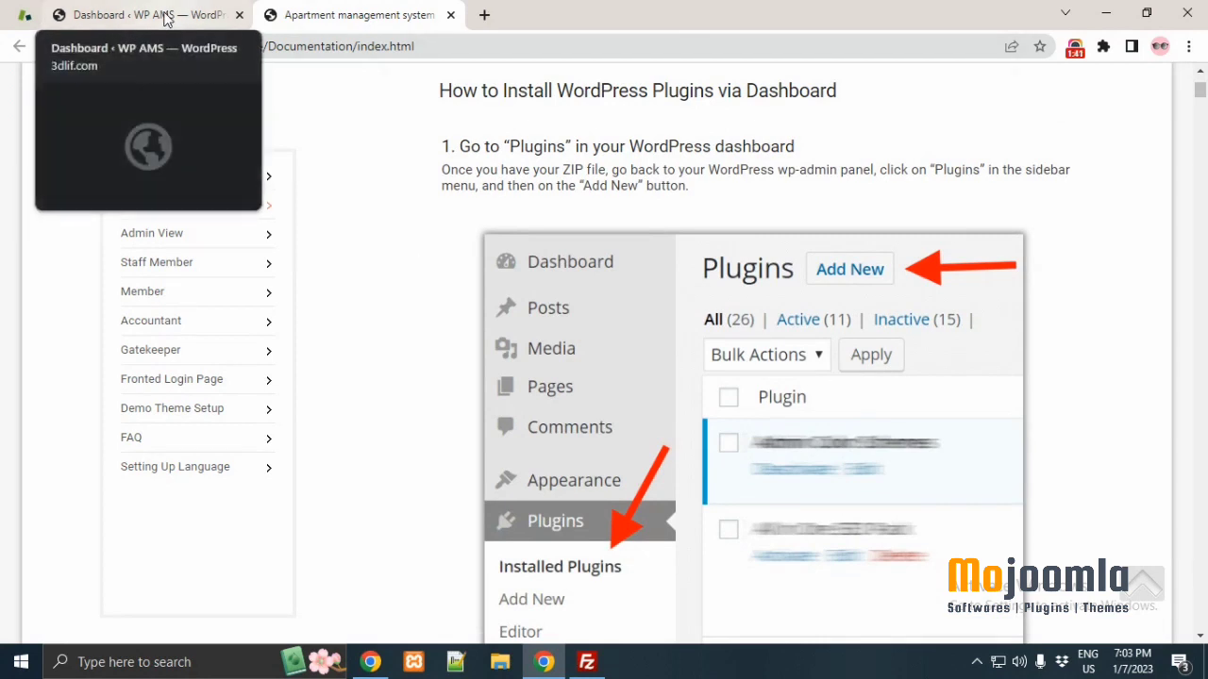
Step: Go from the WordPress dashboard to Plugins > Add New and the plugin upload option
left_click(151, 14)
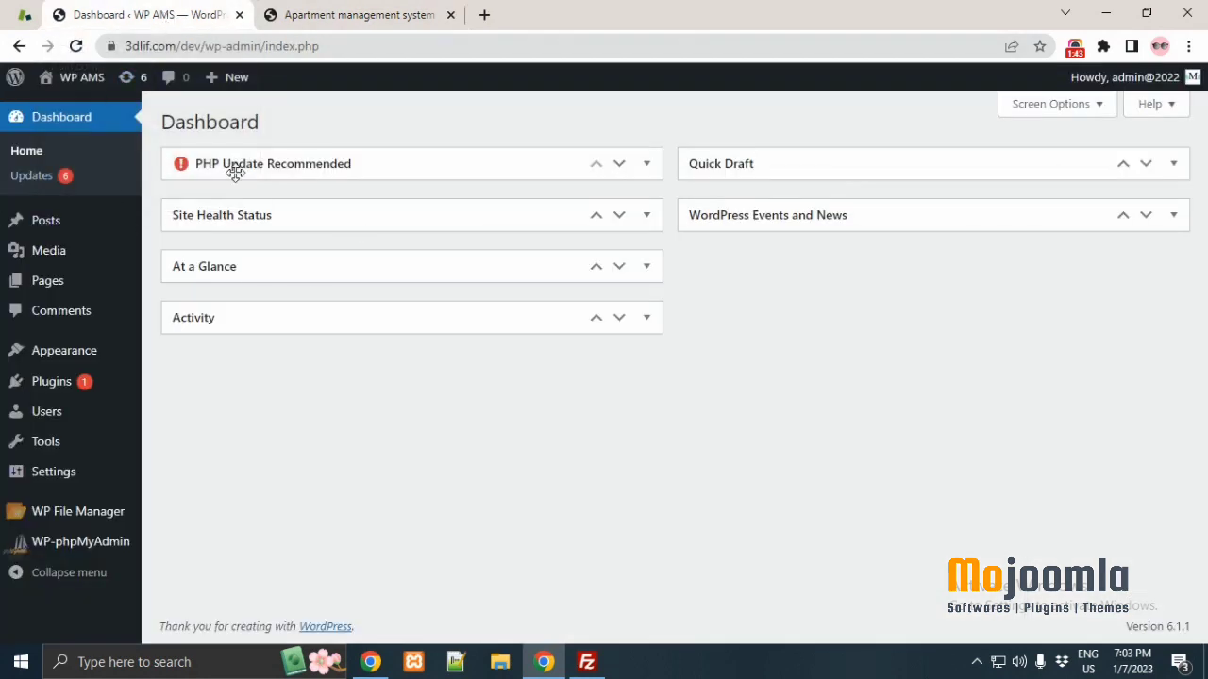
mouse_move(52, 381)
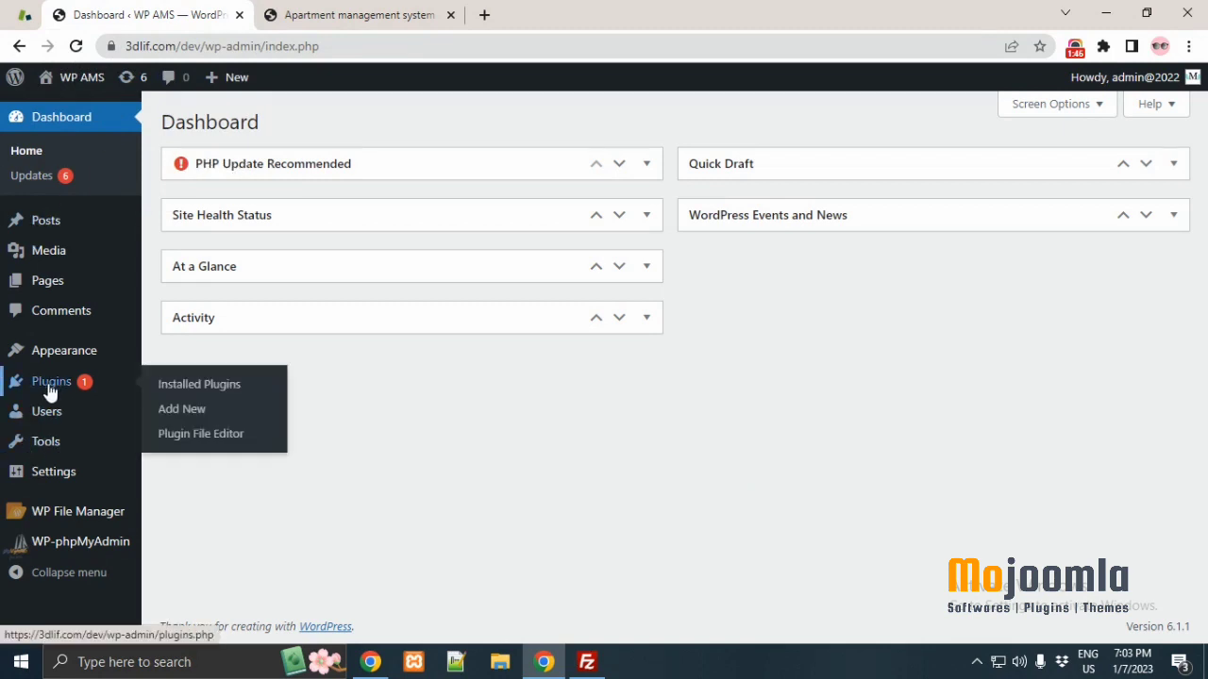
left_click(198, 384)
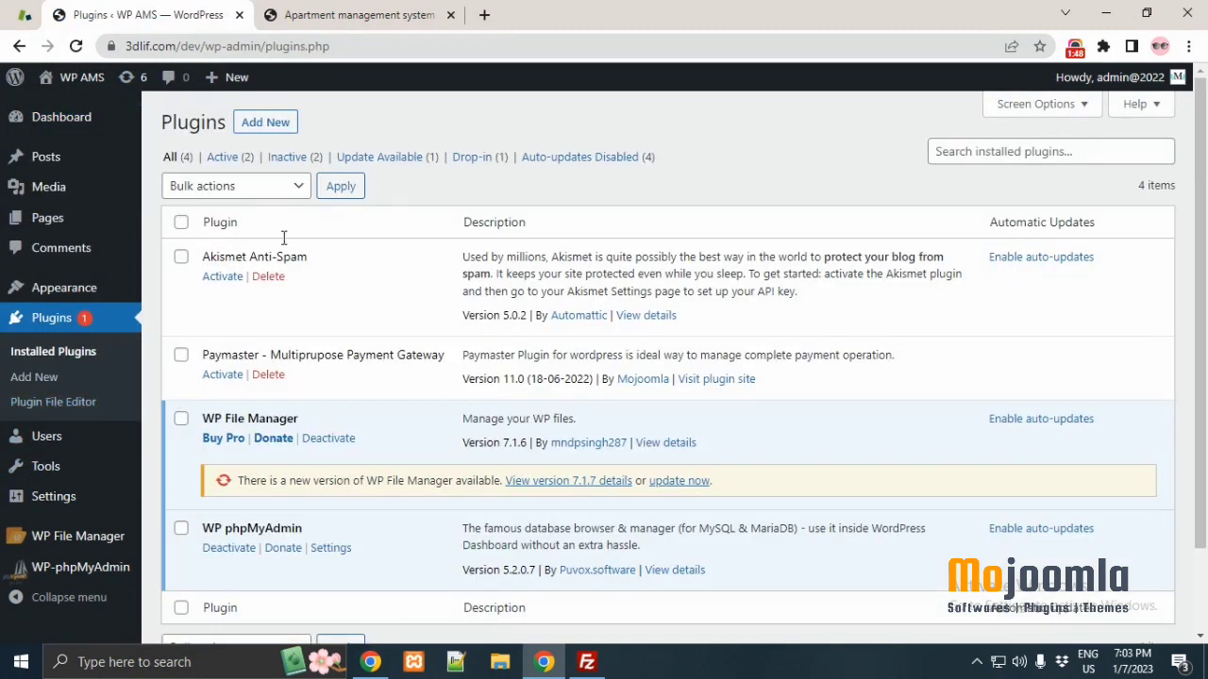
left_click(265, 122)
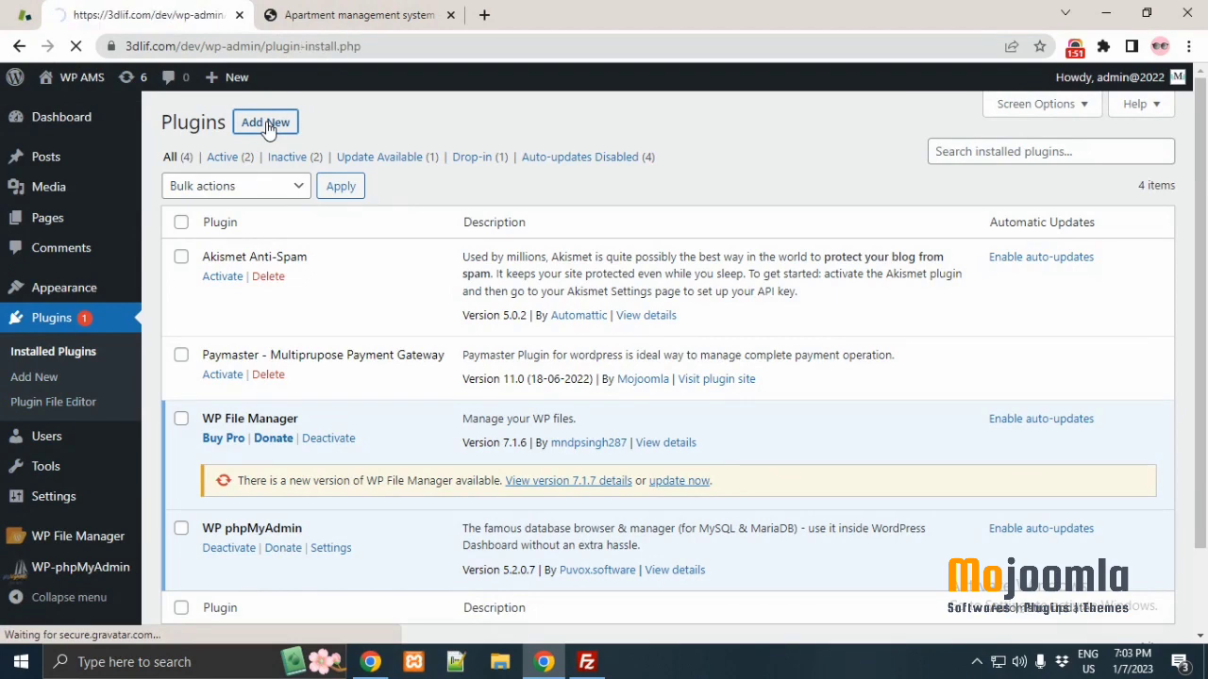
left_click(265, 121)
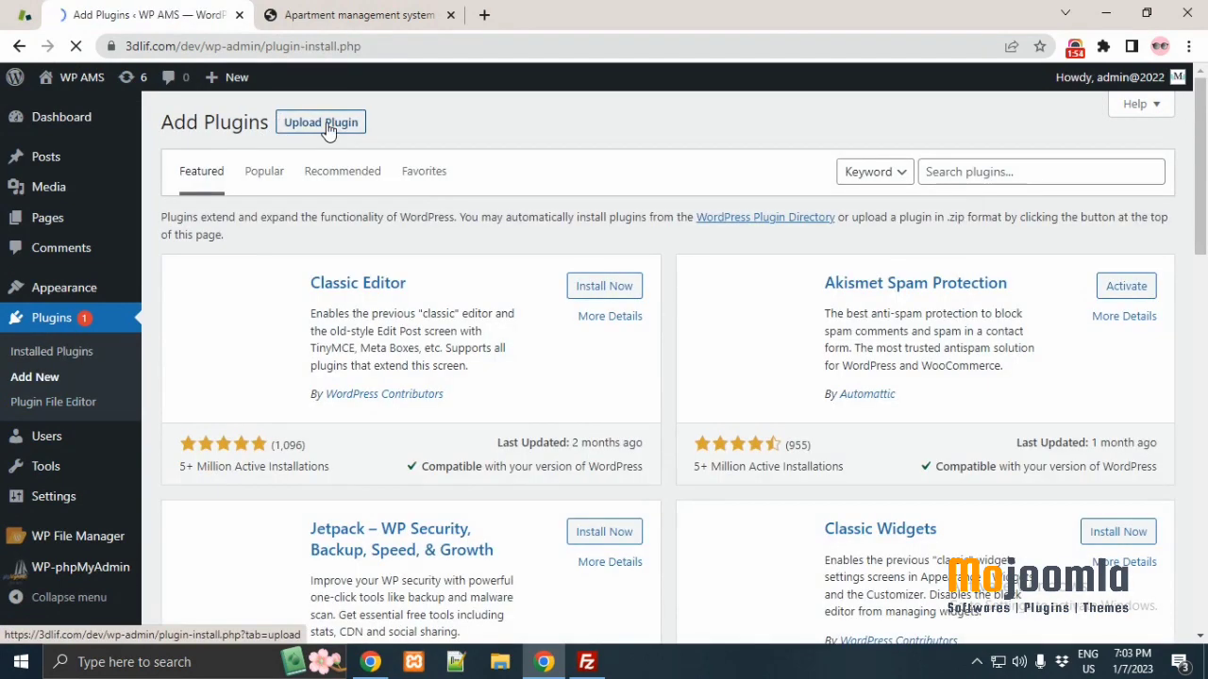
Step: Choose apartment-management.zip from F:\Plugins_package and click Install Now
left_click(320, 122)
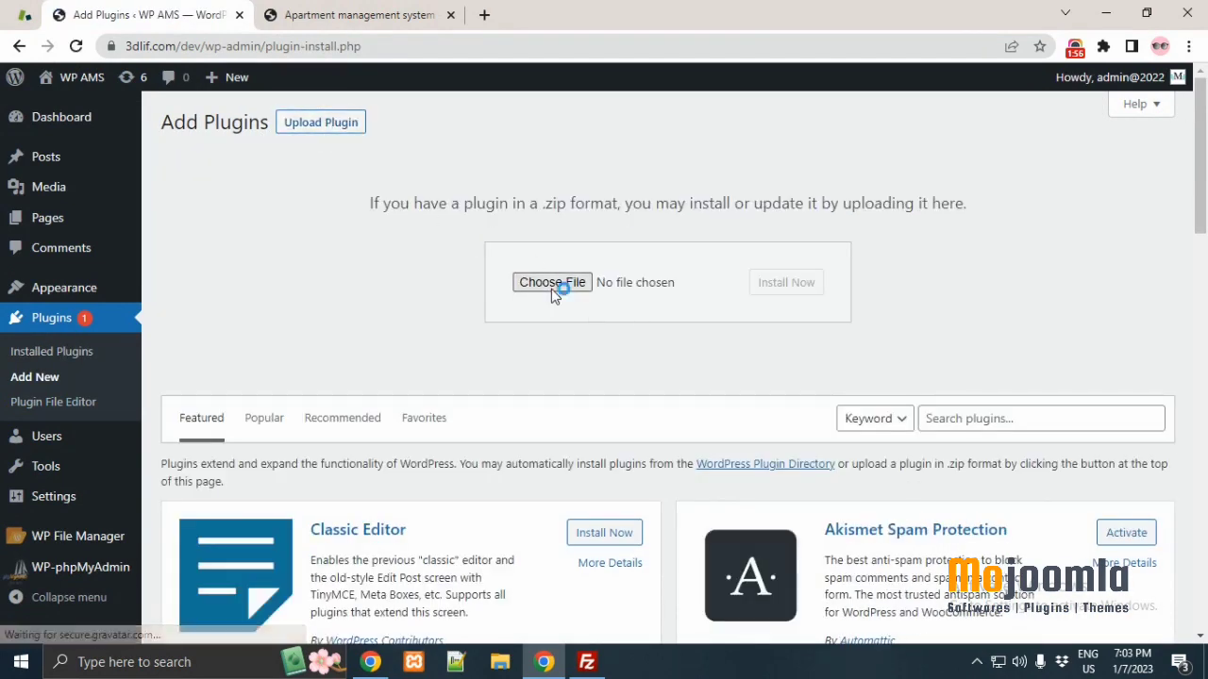
left_click(552, 282)
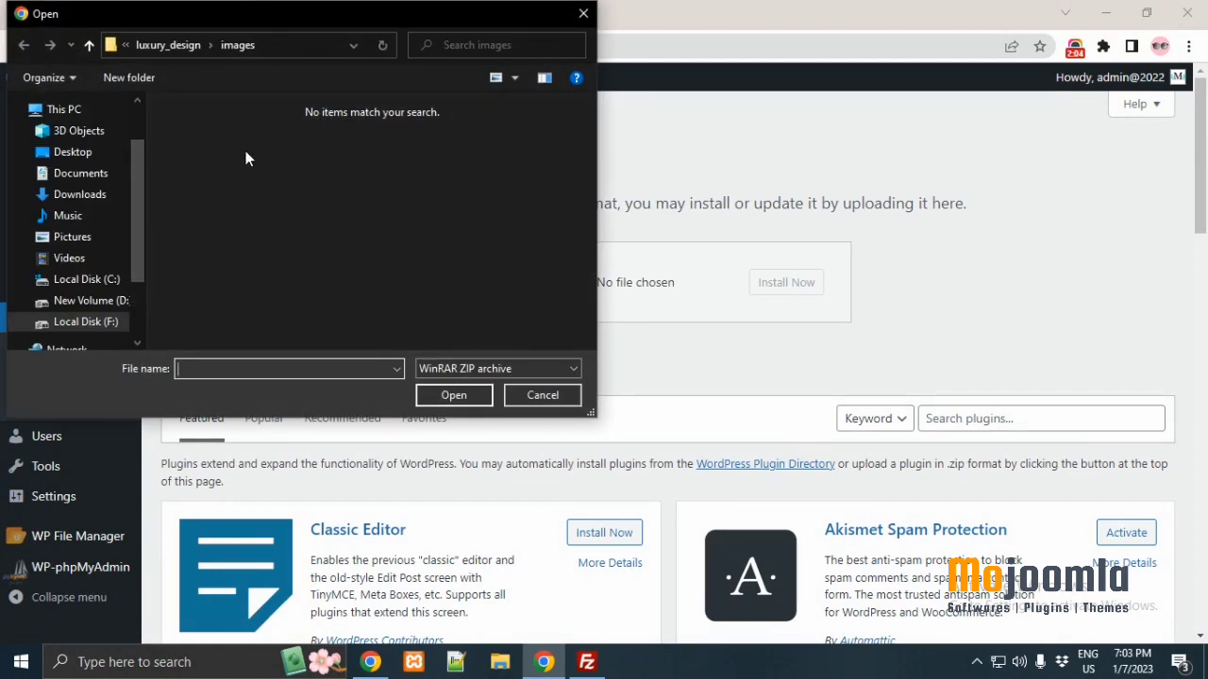
left_click(86, 322)
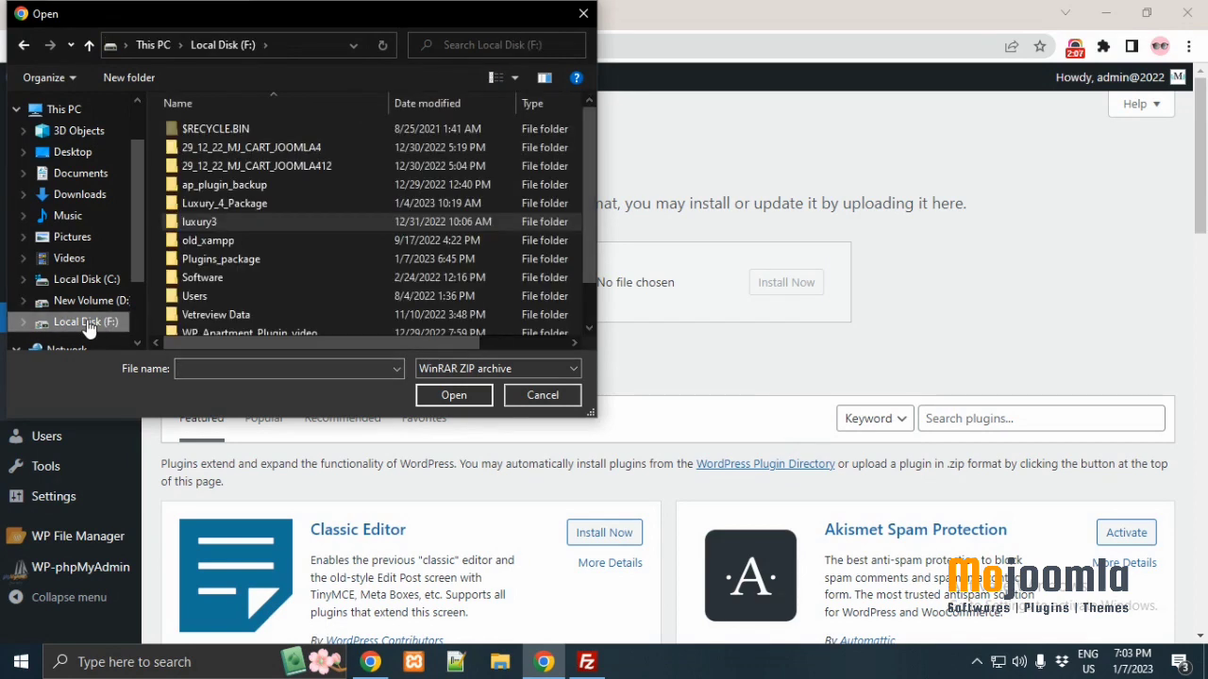
mouse_move(221, 259)
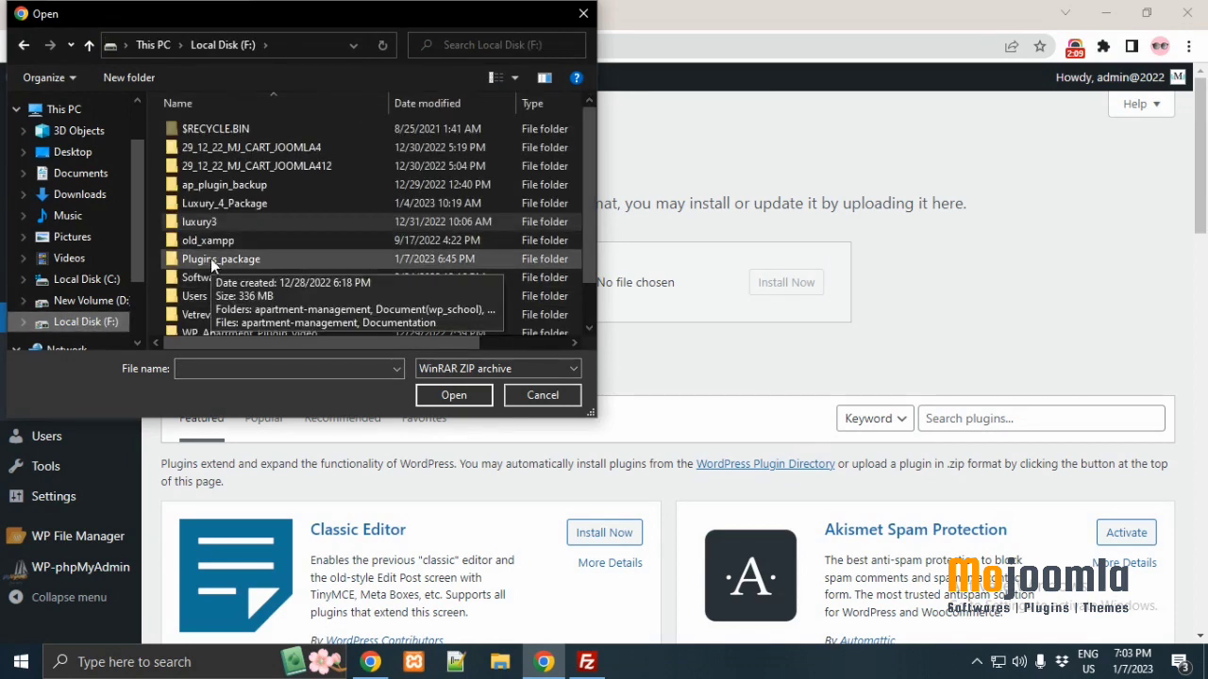
double_click(221, 258)
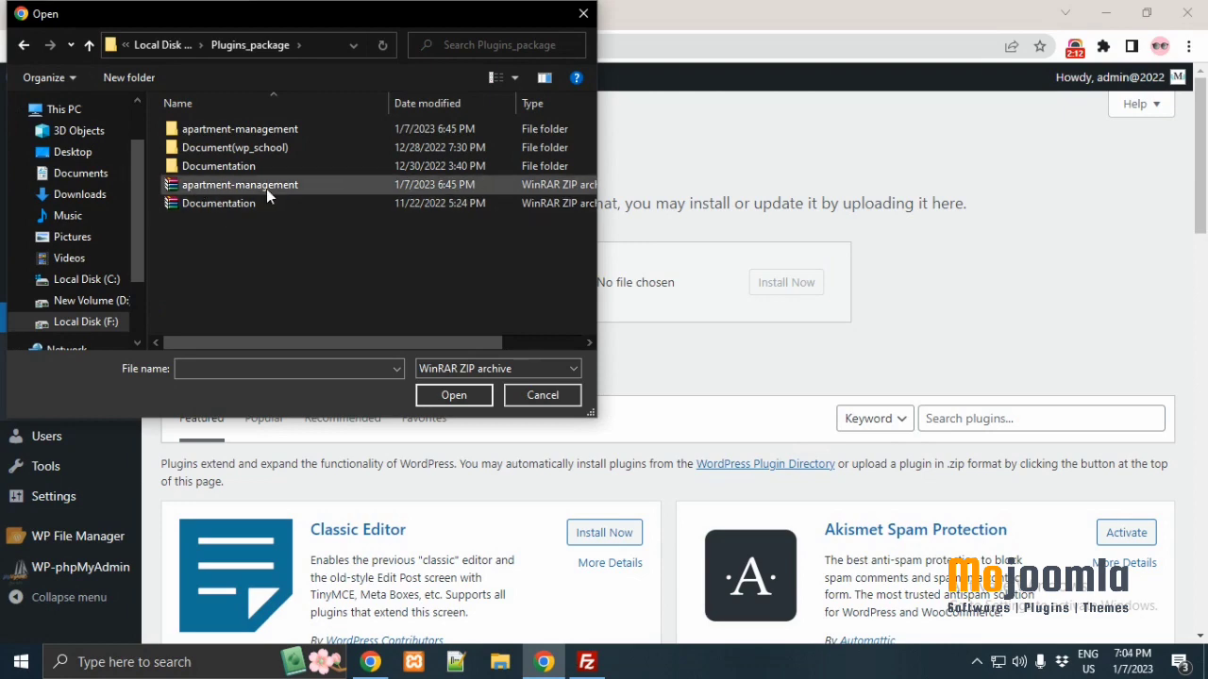
mouse_move(274, 188)
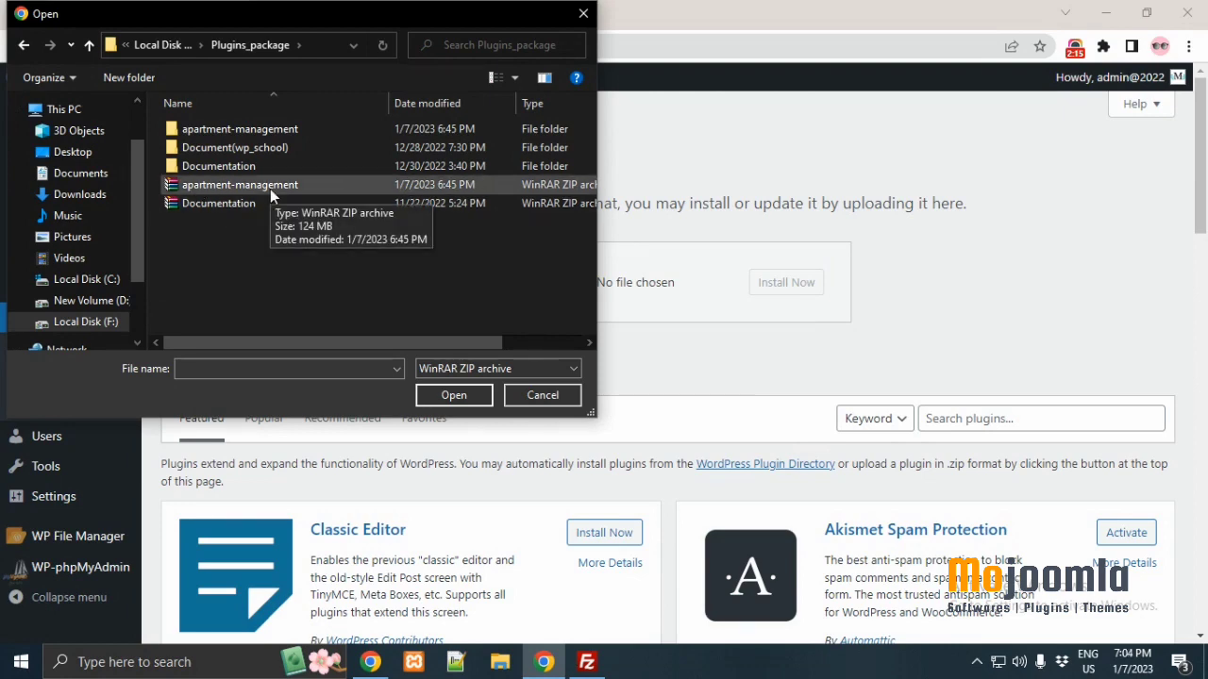
left_click(454, 395)
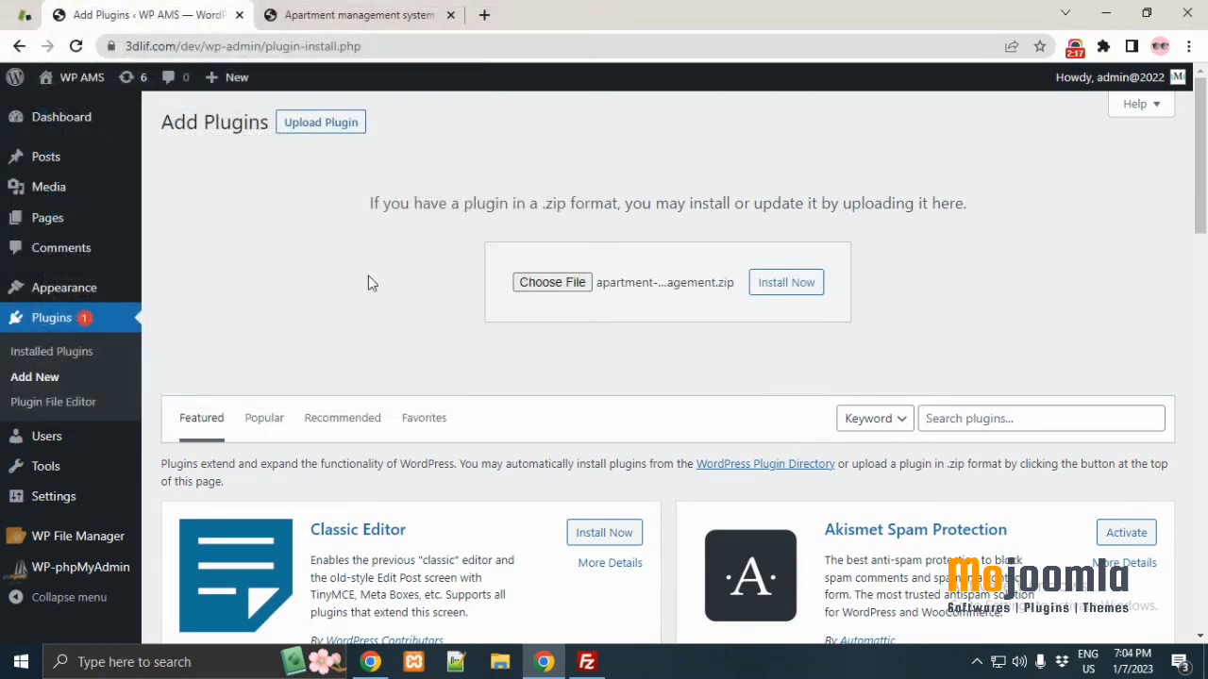
left_click(786, 282)
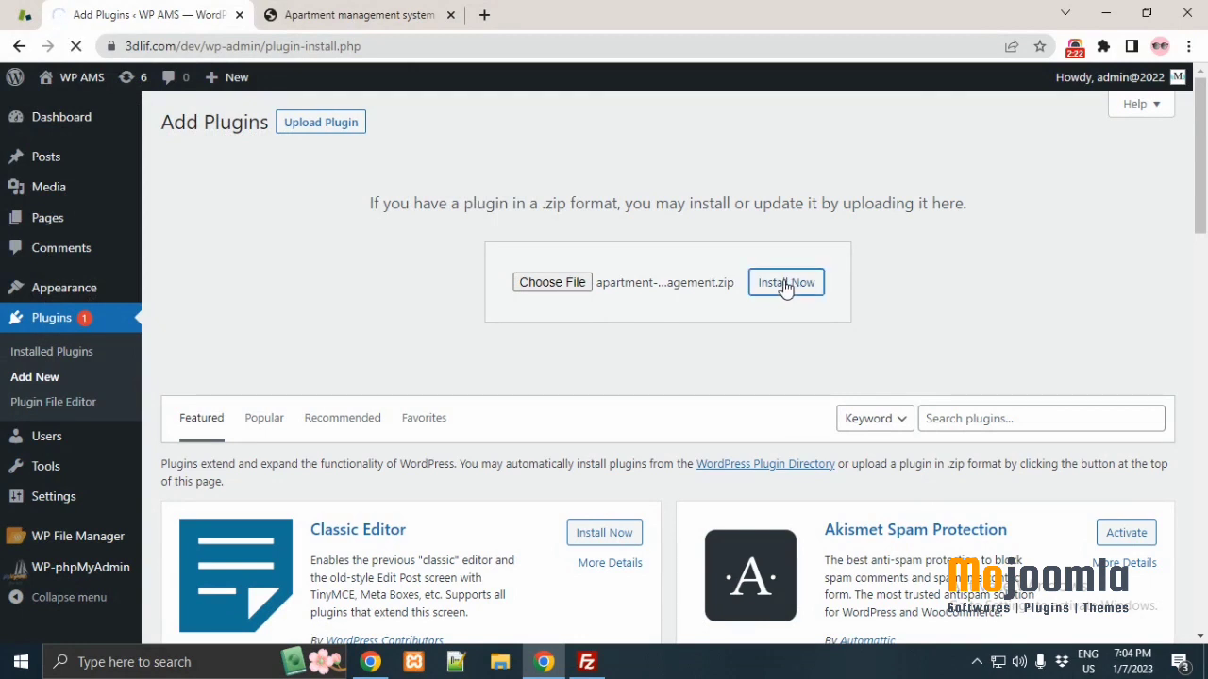
Step: Activate the newly installed Apartment Management System plugin
left_click(785, 282)
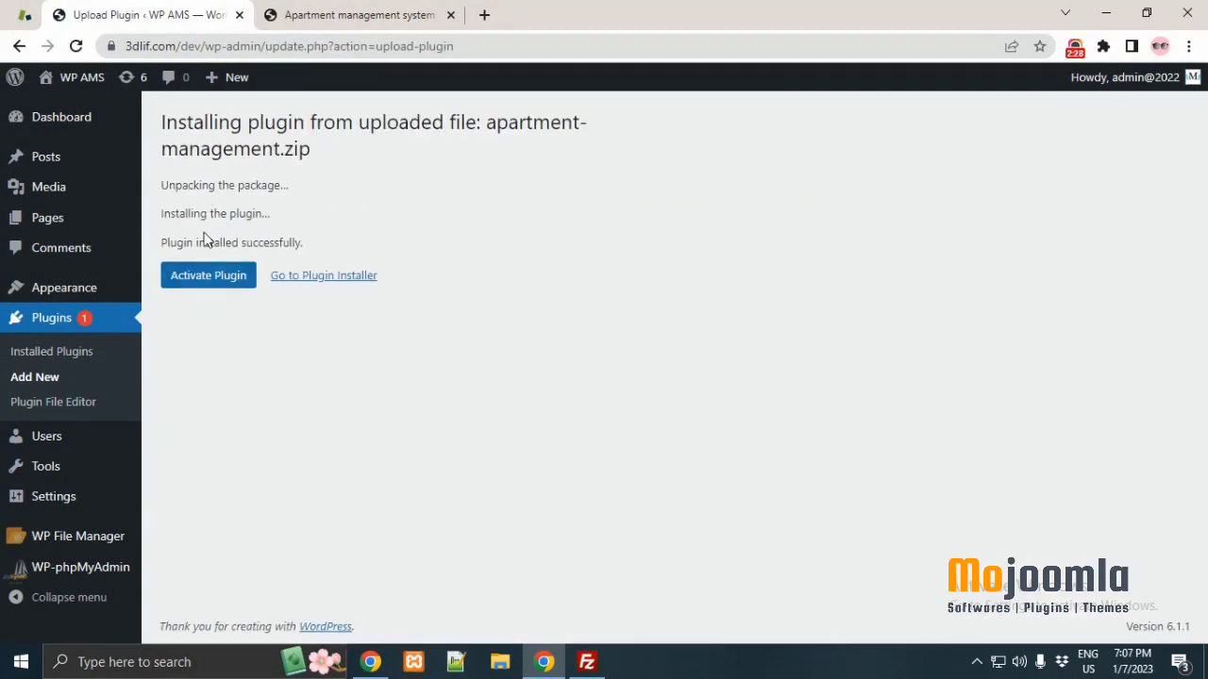
mouse_move(207, 274)
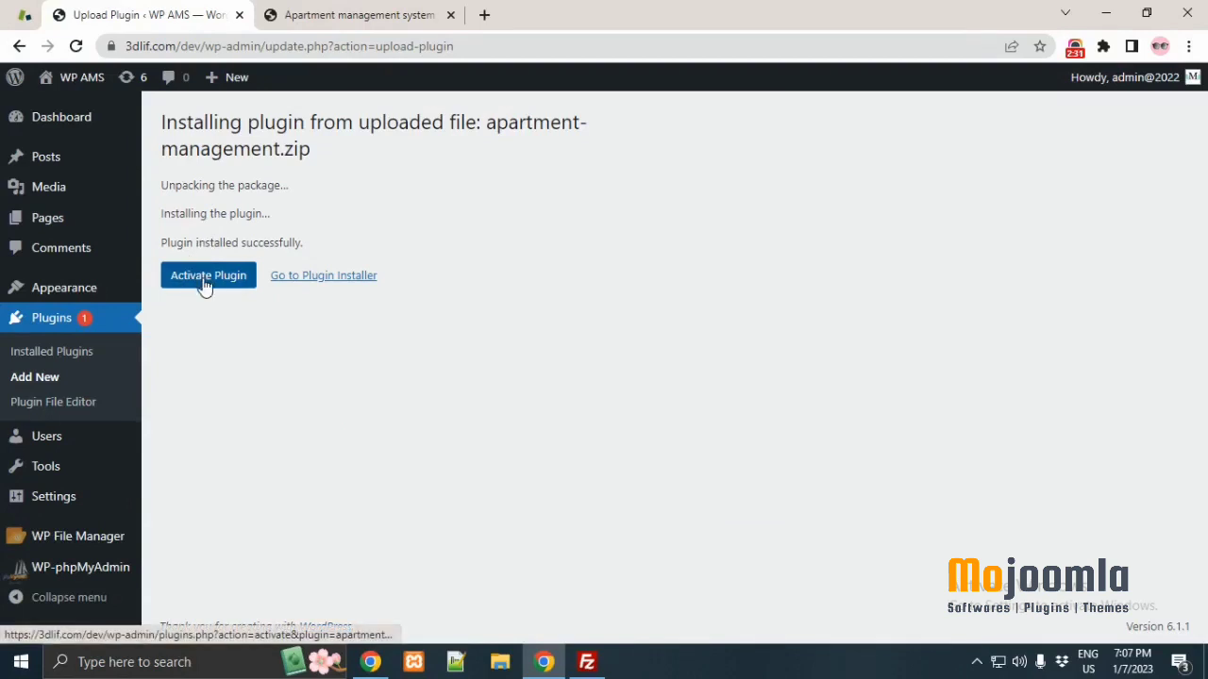
mouse_move(219, 283)
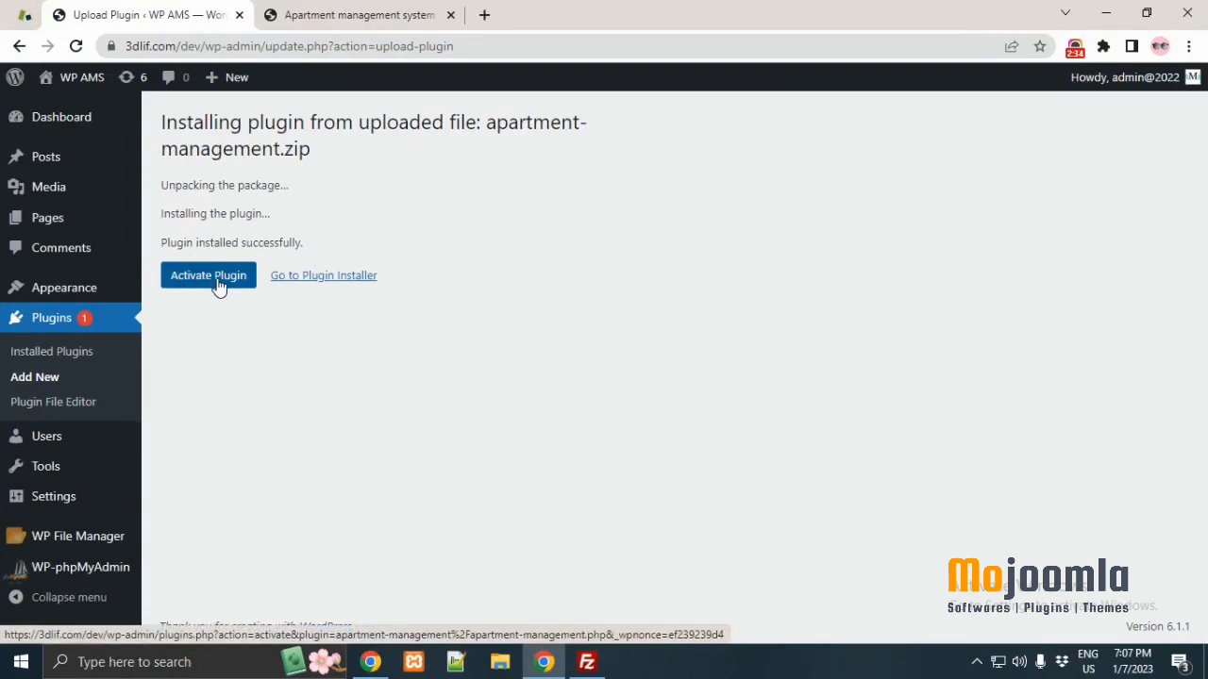
left_click(208, 274)
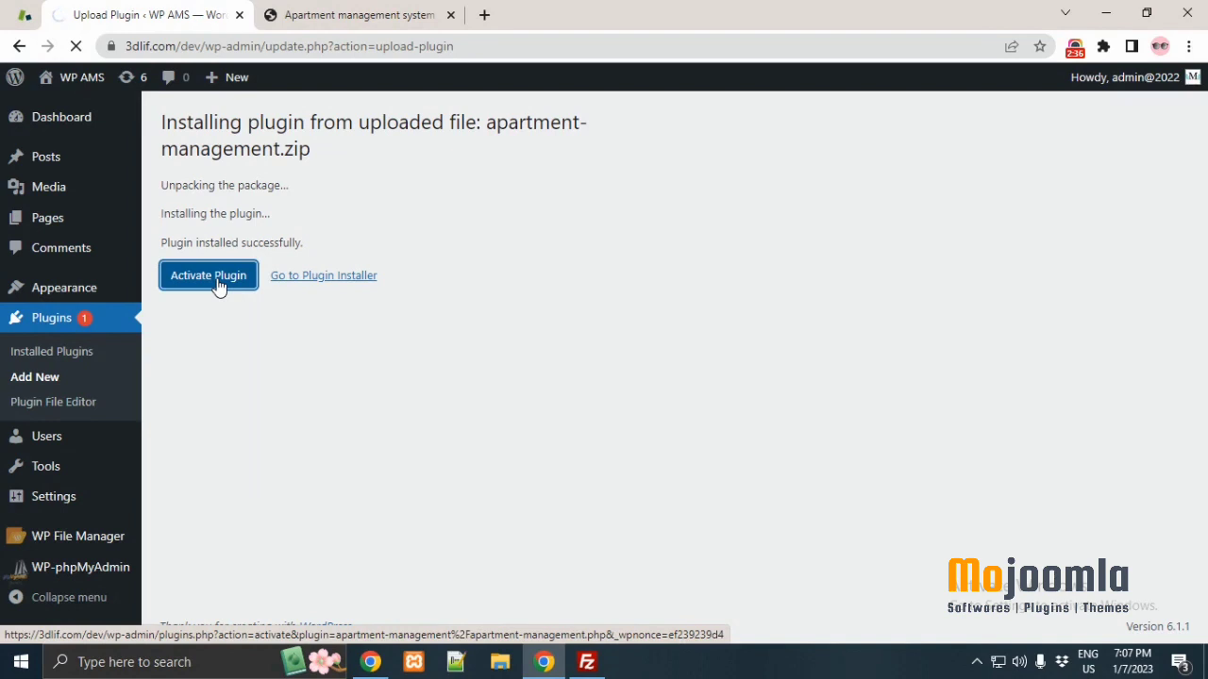
left_click(207, 275)
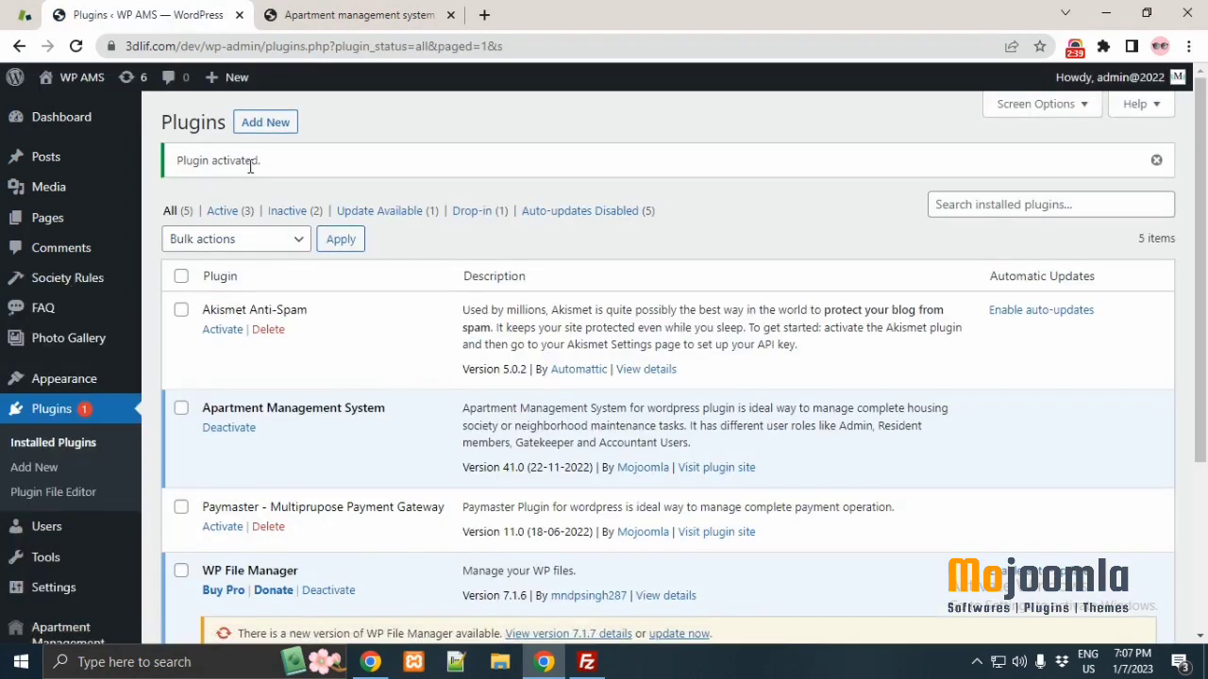
mouse_move(274, 173)
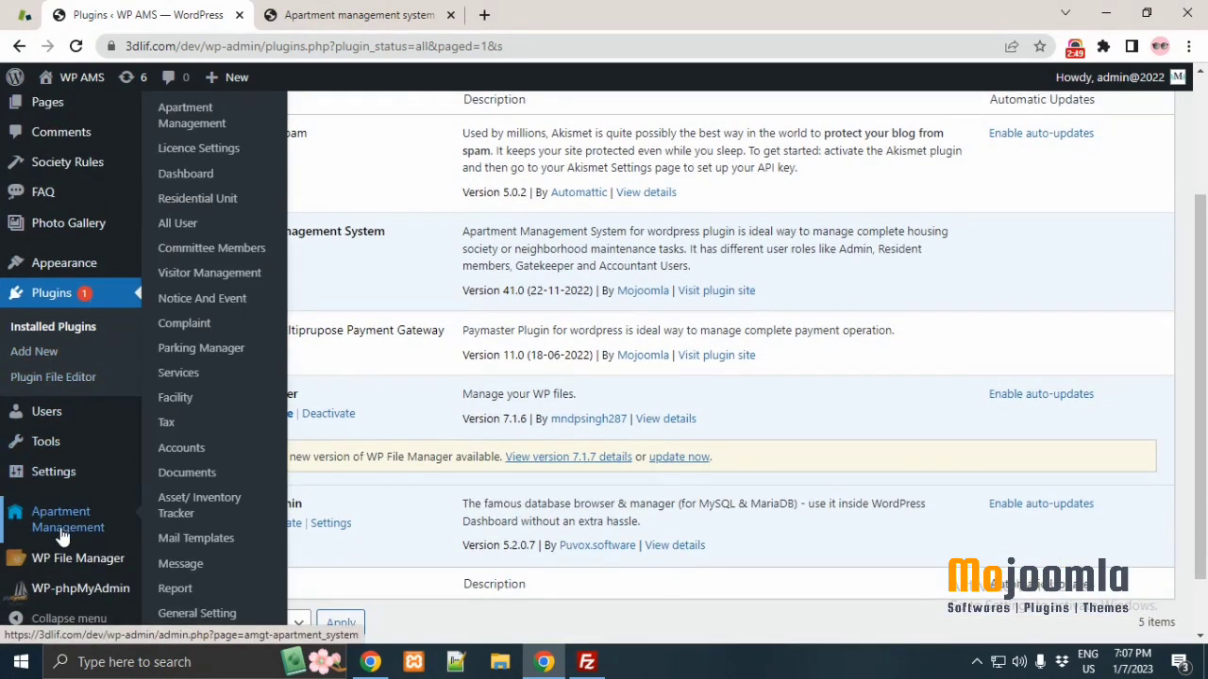
Step: Open Apartment Management from the admin sidebar, then its Licence Settings
left_click(67, 519)
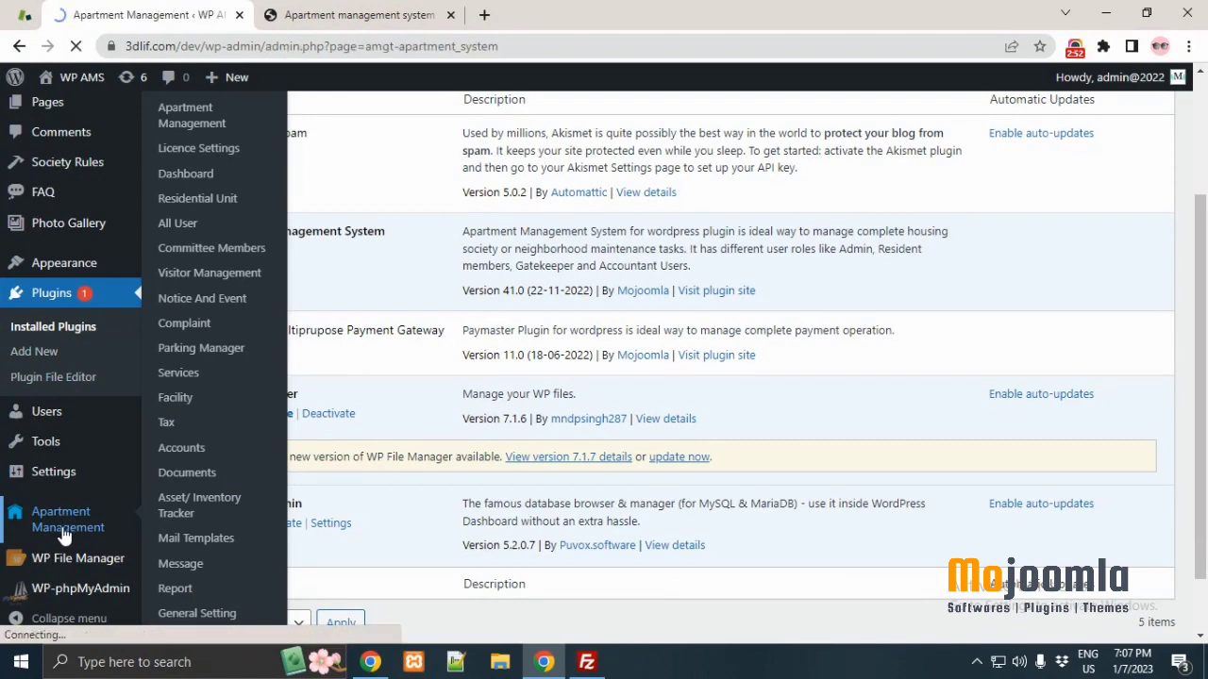
left_click(67, 519)
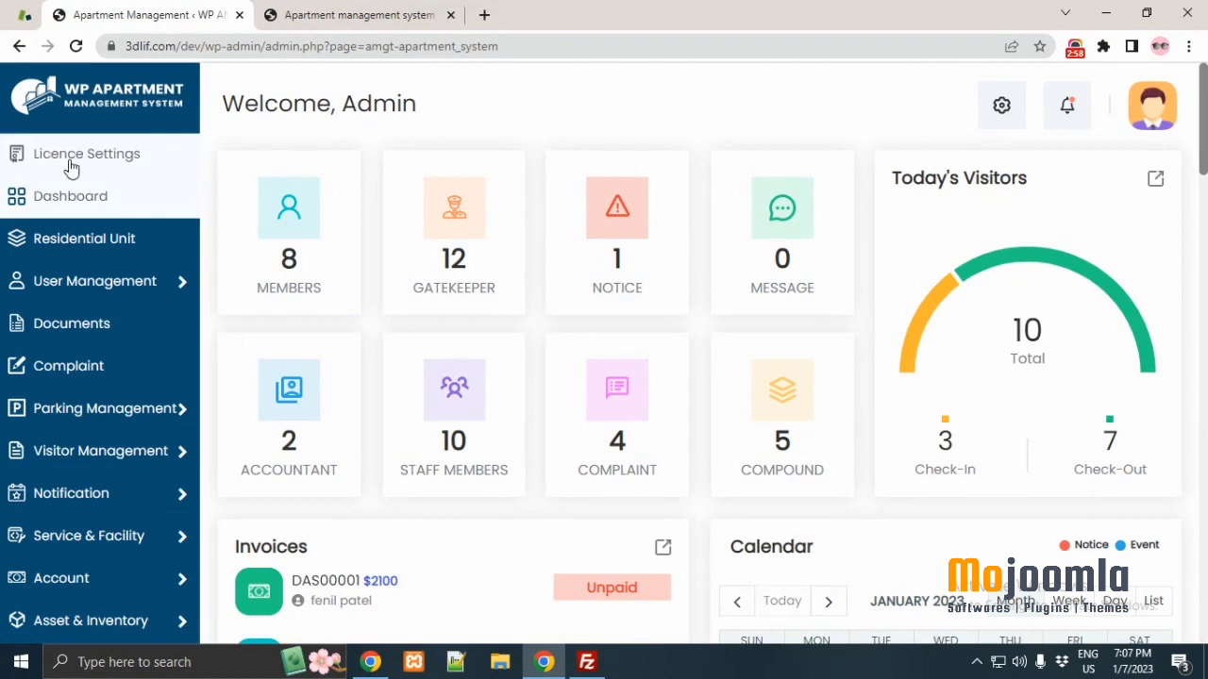
left_click(86, 153)
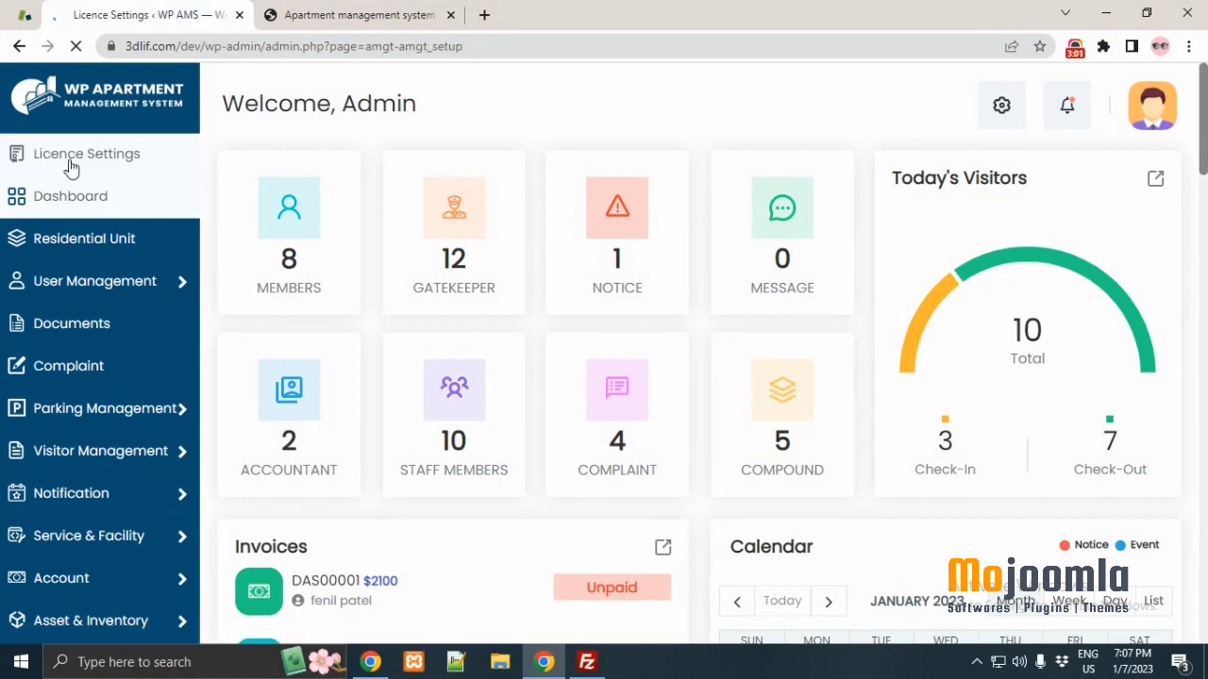
Step: Show the License Setting form with the prefilled domain and empty email and licence key
left_click(86, 153)
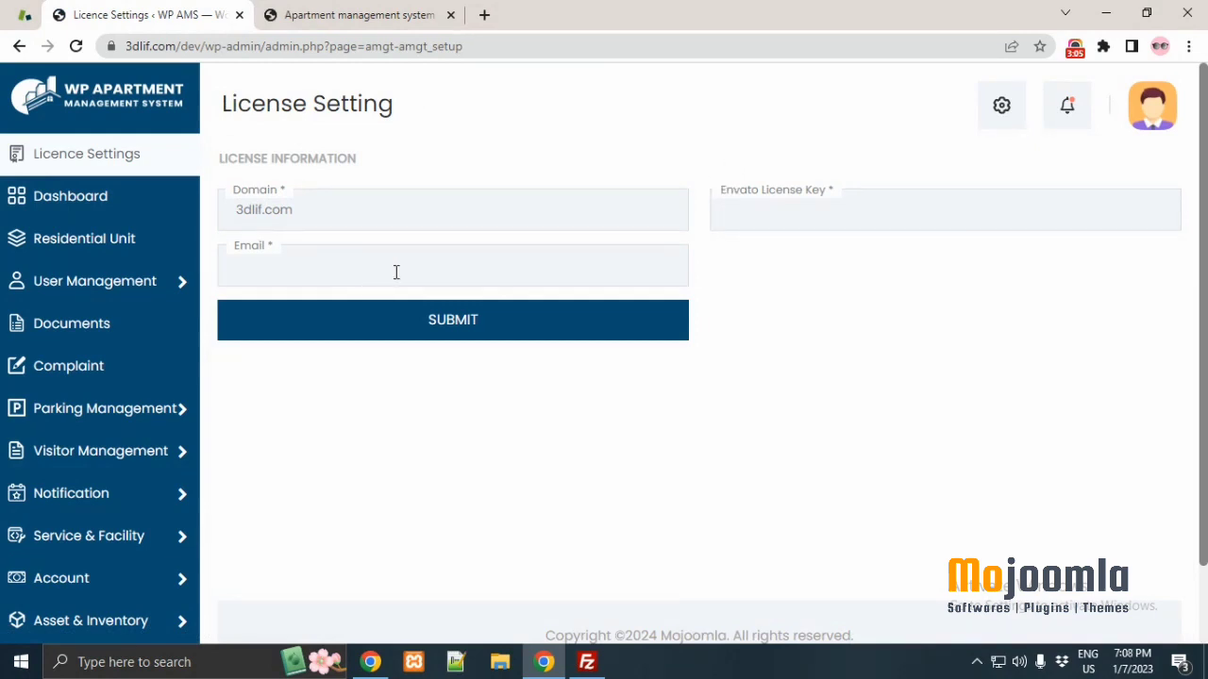
mouse_move(434, 352)
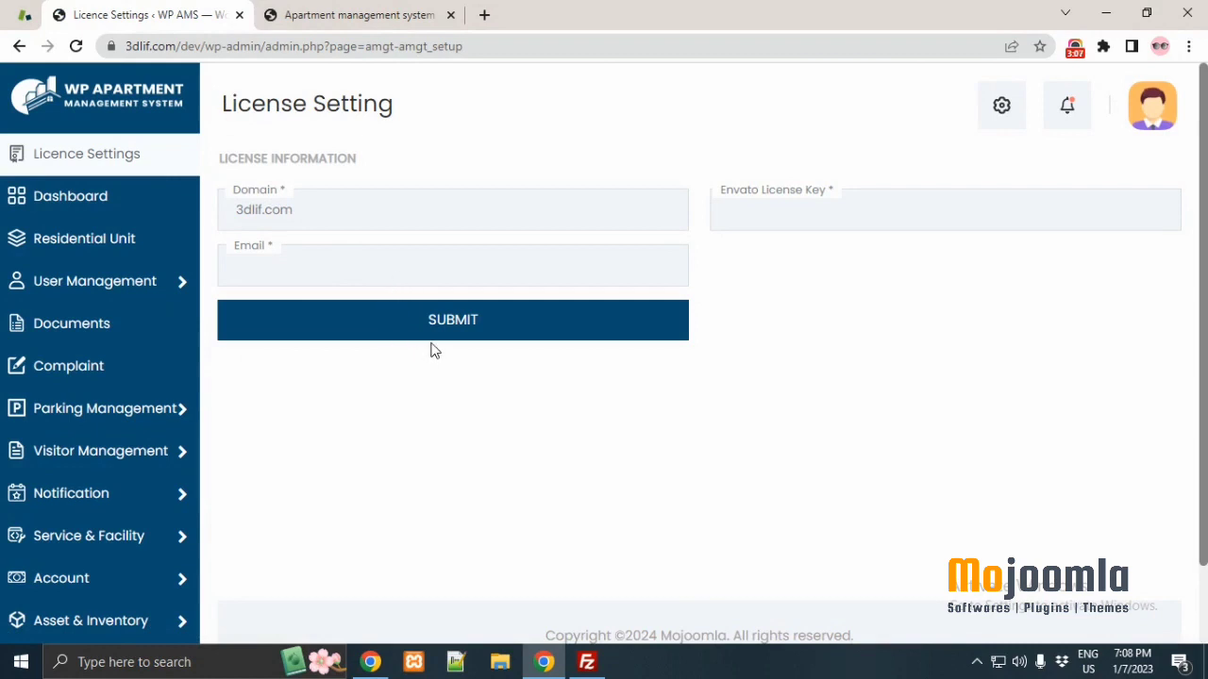
mouse_move(354, 329)
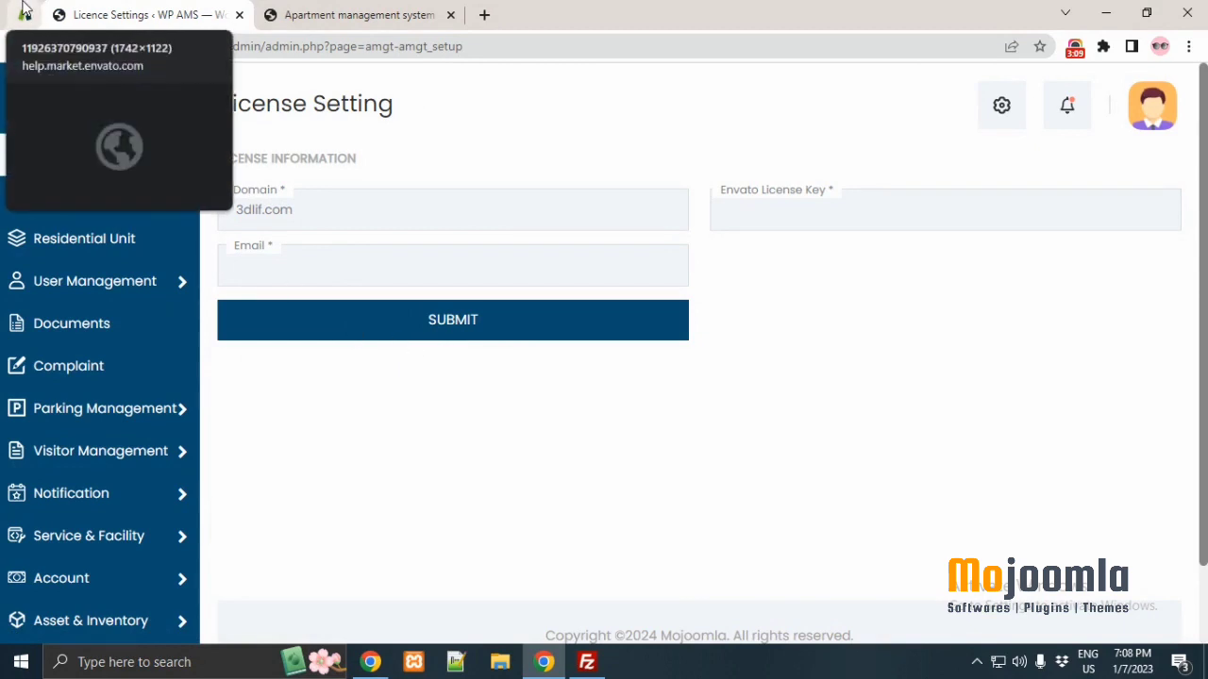
Step: Open the Envato License Certificate tab showing the Item Purchase Code
left_click(119, 146)
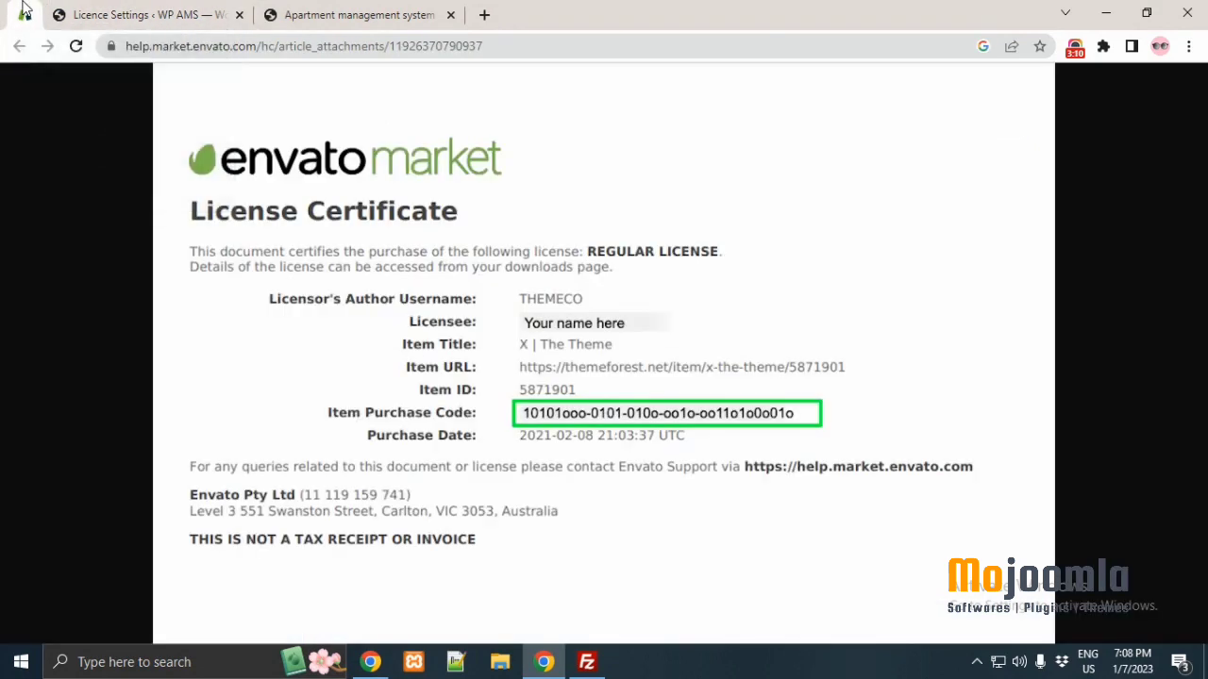
mouse_move(434, 422)
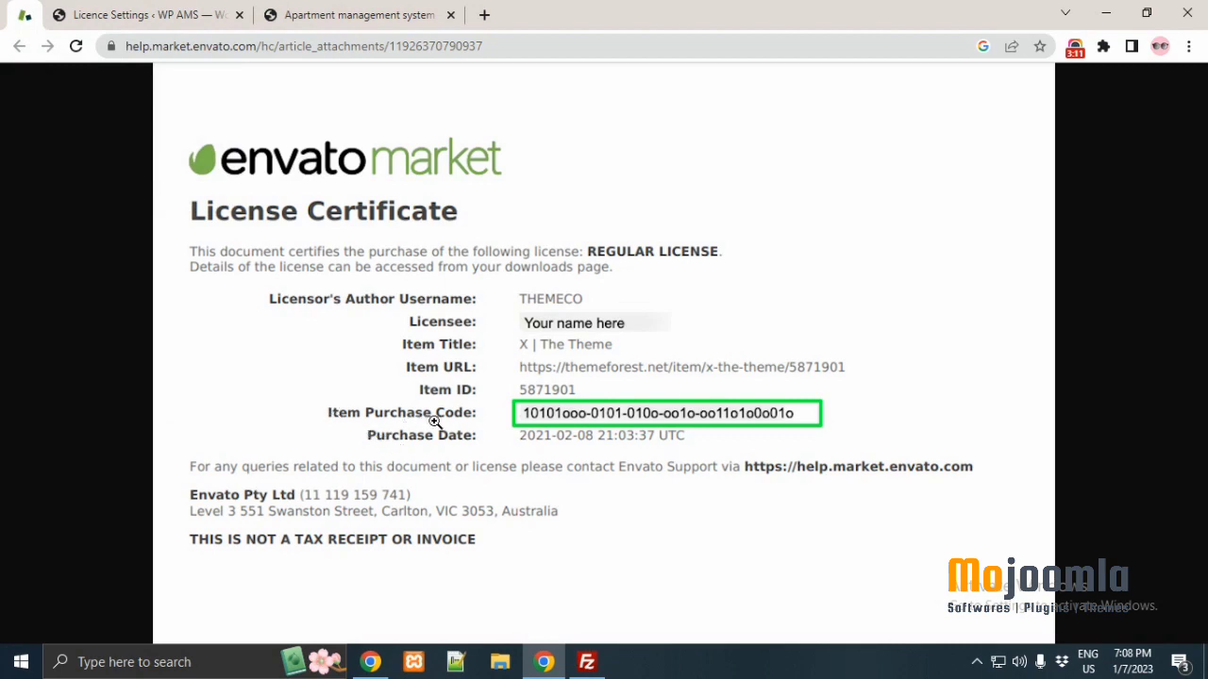
mouse_move(717, 417)
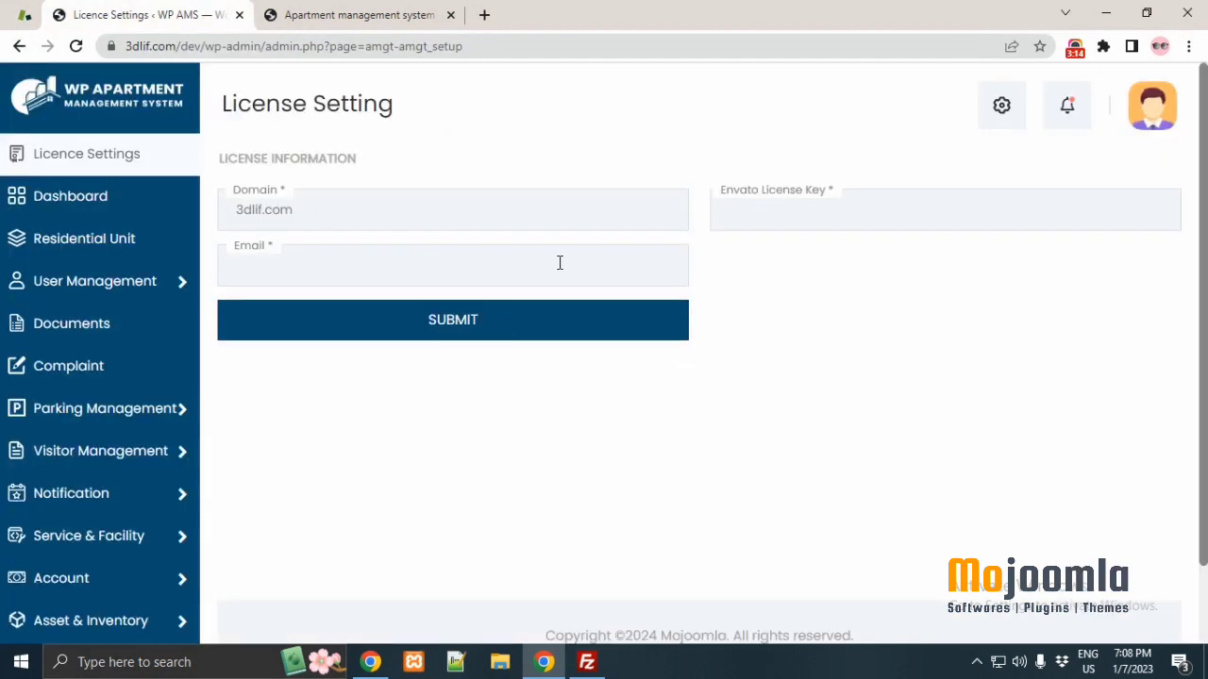
mouse_move(628, 272)
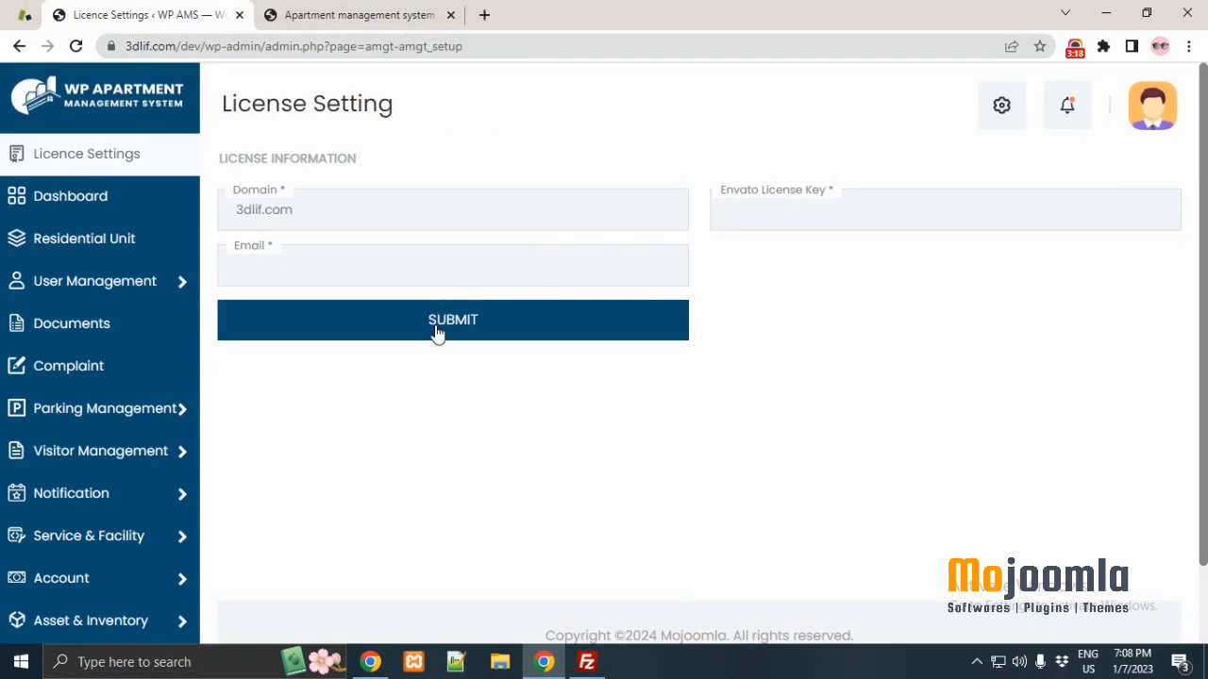
mouse_move(443, 336)
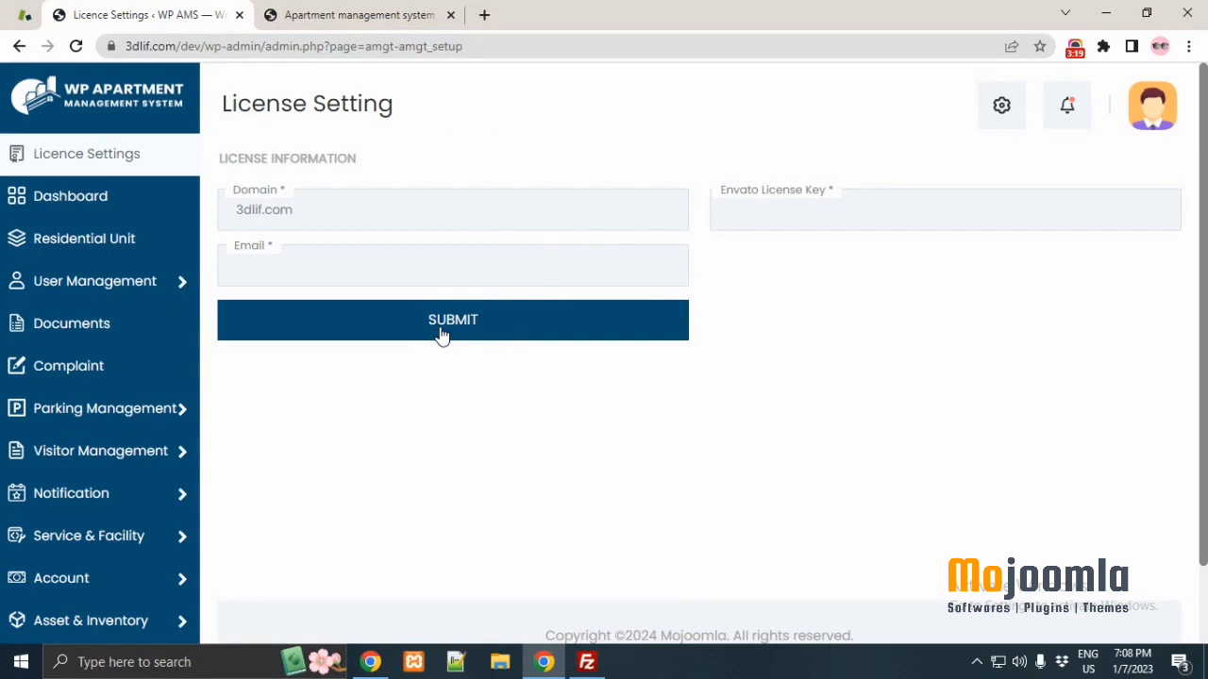